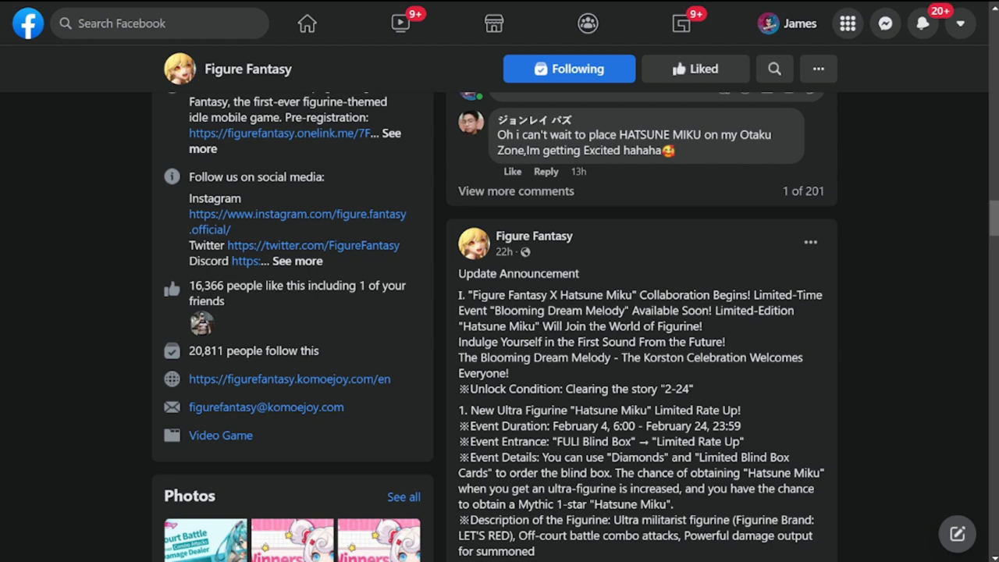
pyautogui.moveTo(581, 305)
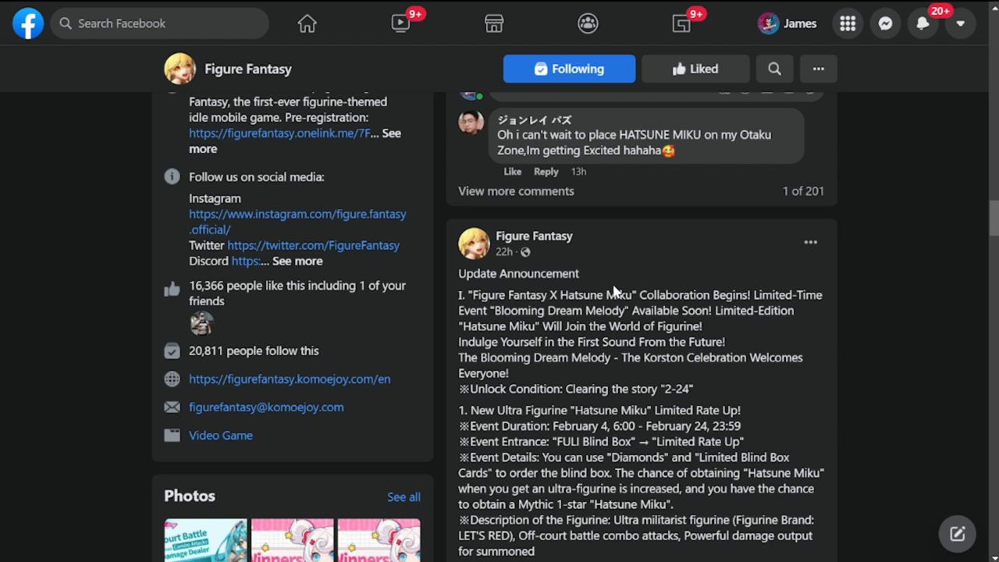
# - Reach the Update Announcement post and highlight the unlock condition "Clearing the story 2-24"
pyautogui.scroll(-3)
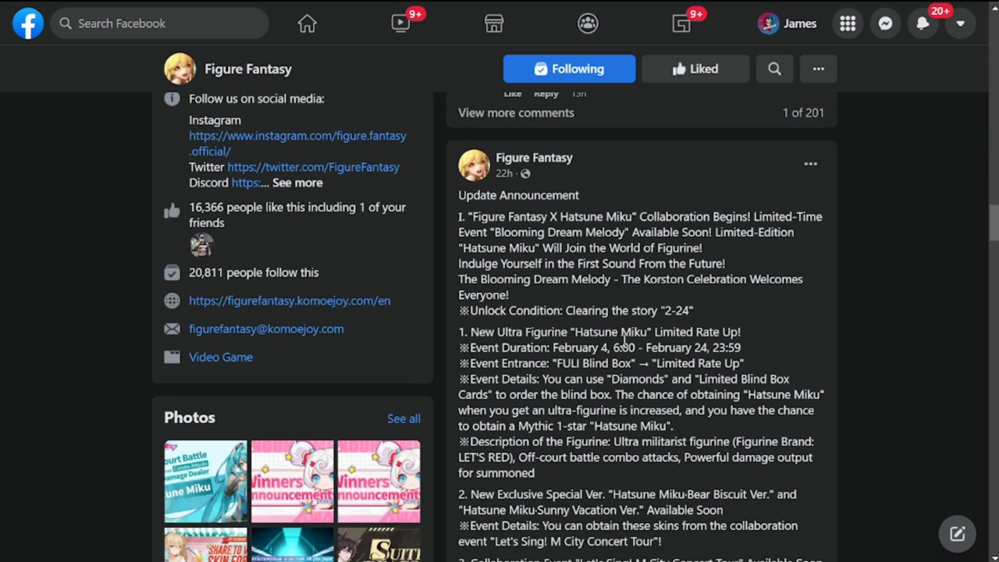
pyautogui.moveTo(624, 343)
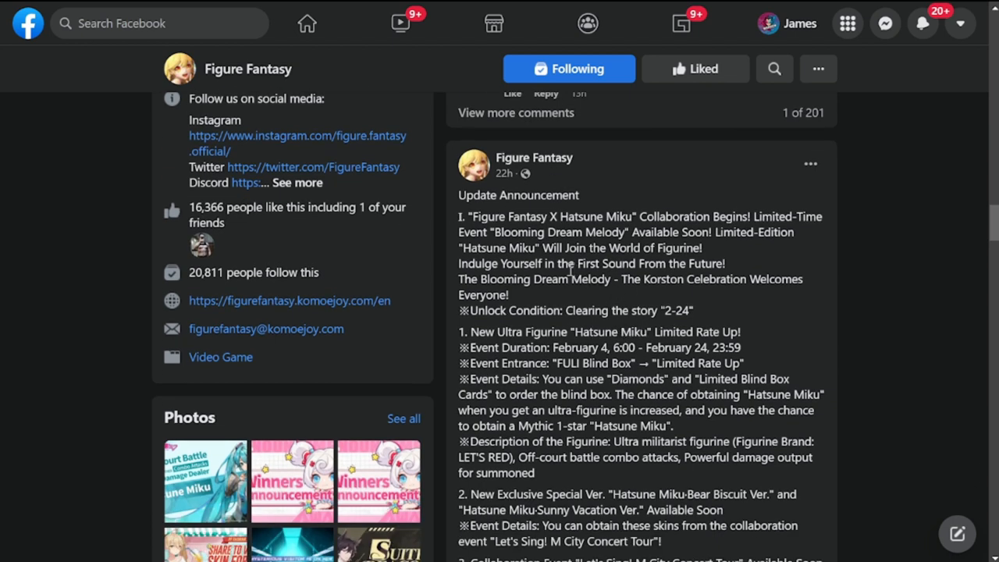
pyautogui.moveTo(628, 267)
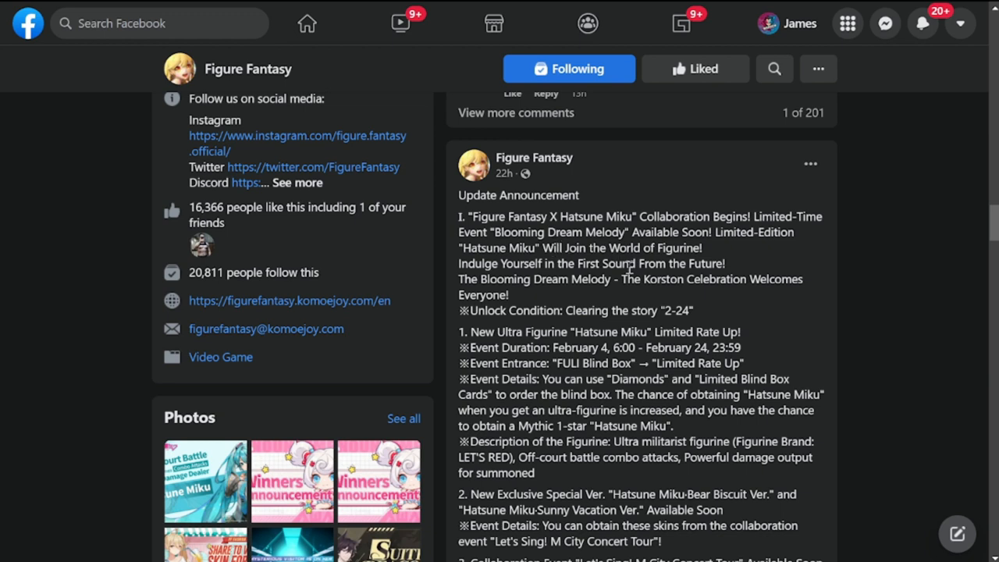
pyautogui.scroll(-3)
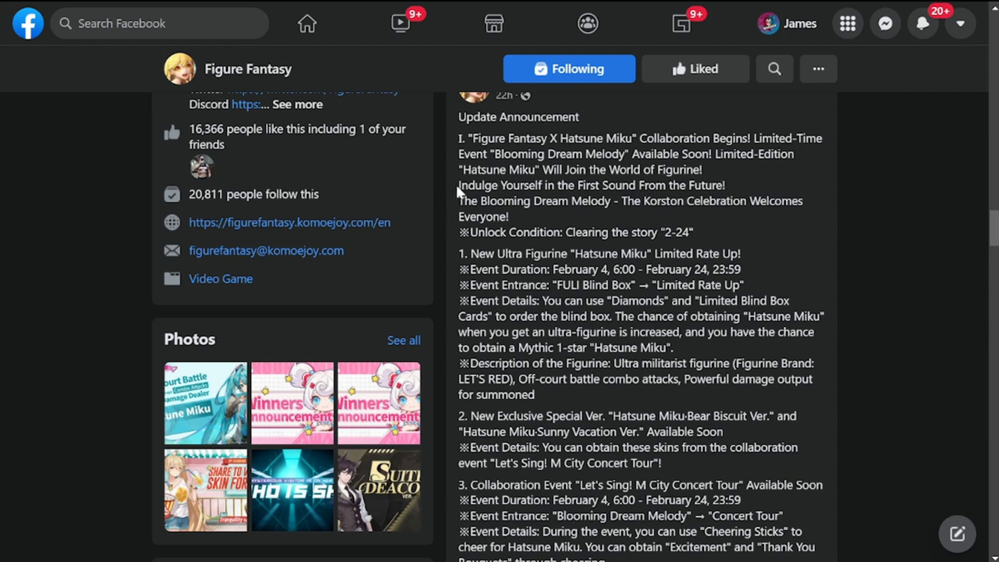
pyautogui.moveTo(460, 187)
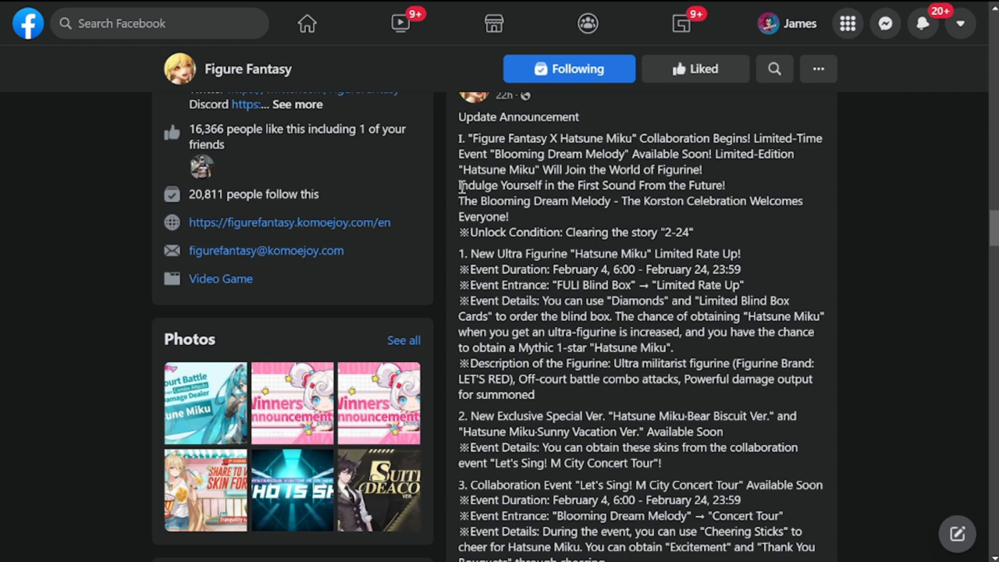
pyautogui.moveTo(611, 206)
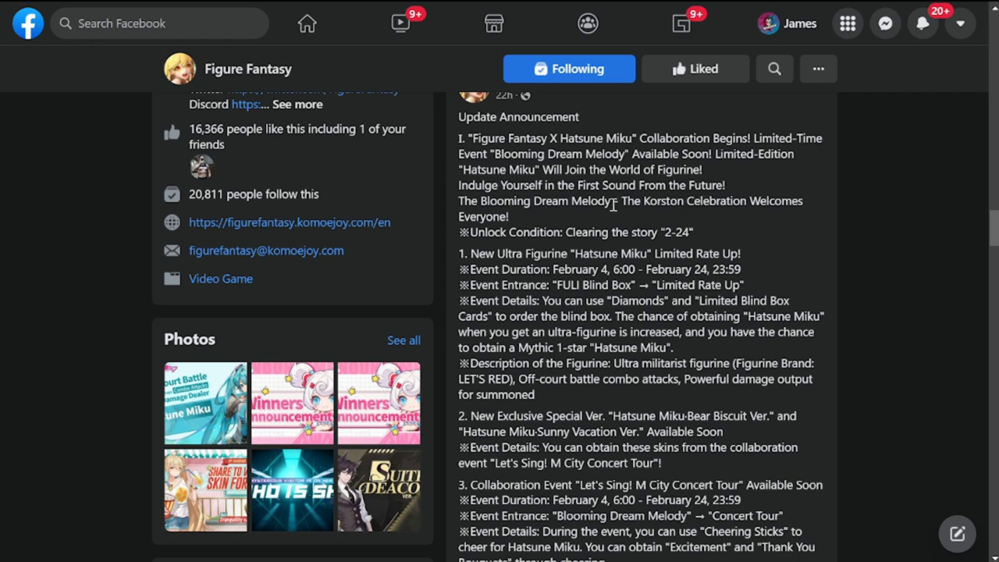
pyautogui.moveTo(563, 217)
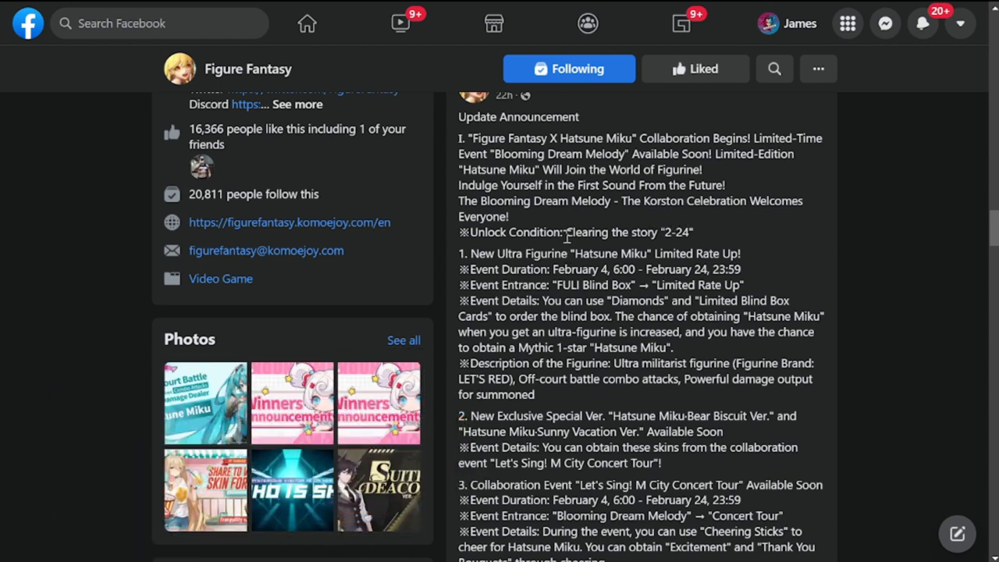
pyautogui.moveTo(565, 231); pyautogui.dragTo(693, 231)
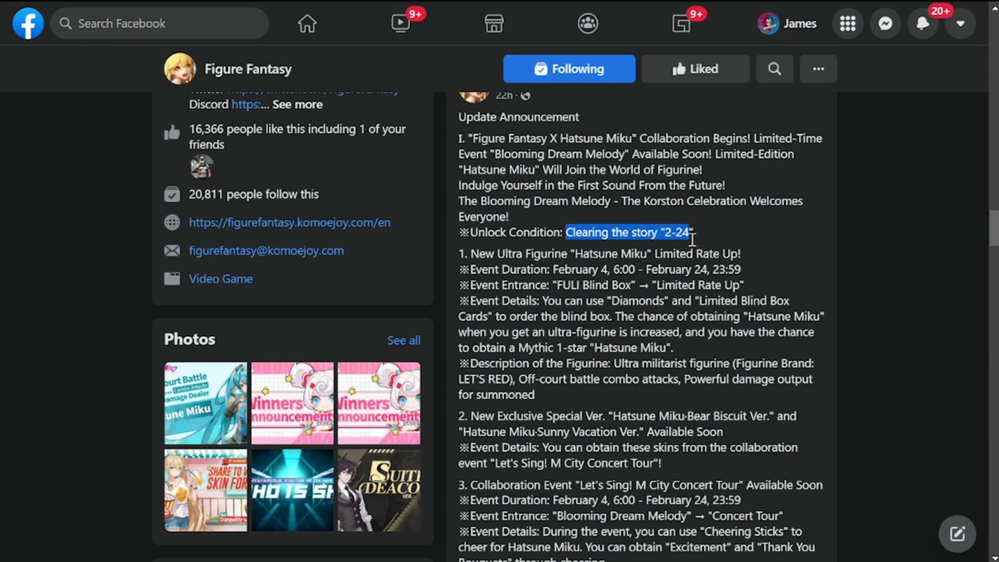
pyautogui.moveTo(695, 237)
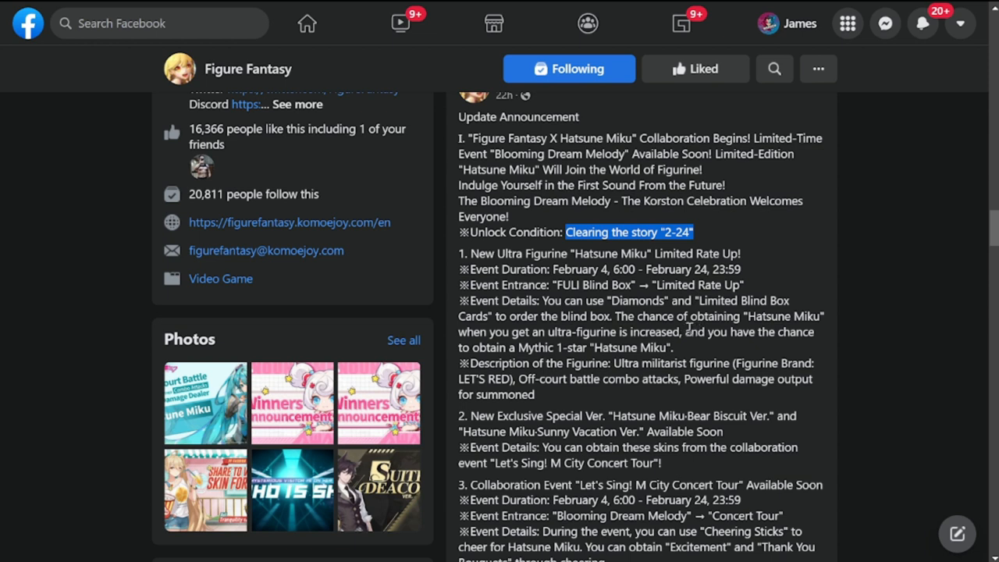
# - Highlight the New Ultra Figurine Limited Rate Up heading and its Event Entrance and Details lines
pyautogui.scroll(-3)
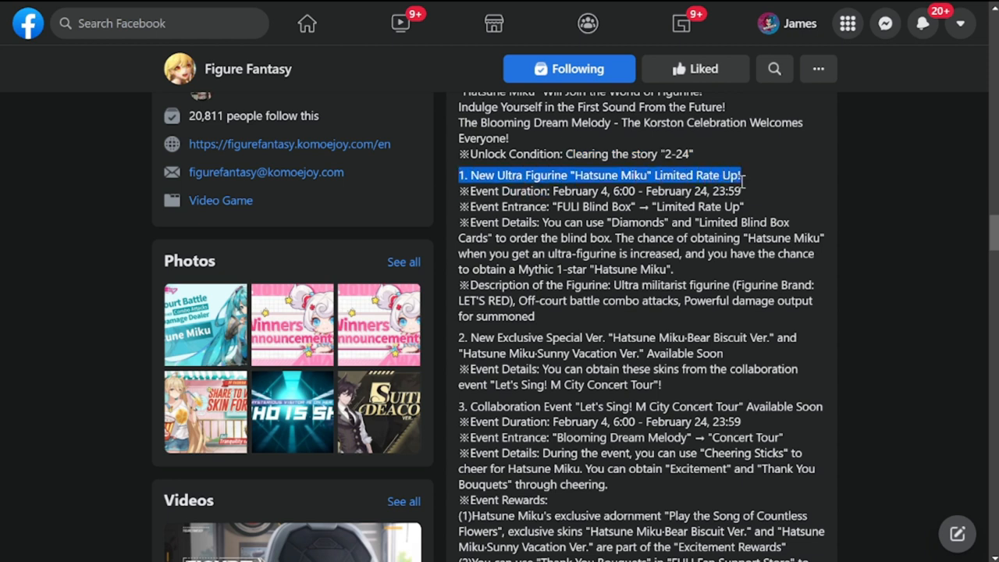
pyautogui.moveTo(741, 175); pyautogui.dragTo(741, 190)
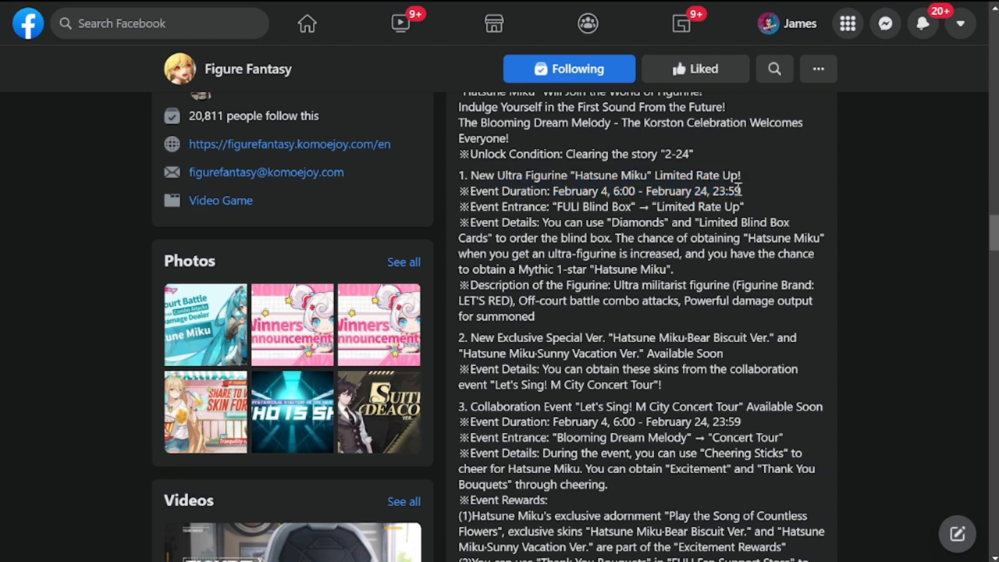
pyautogui.moveTo(597, 225)
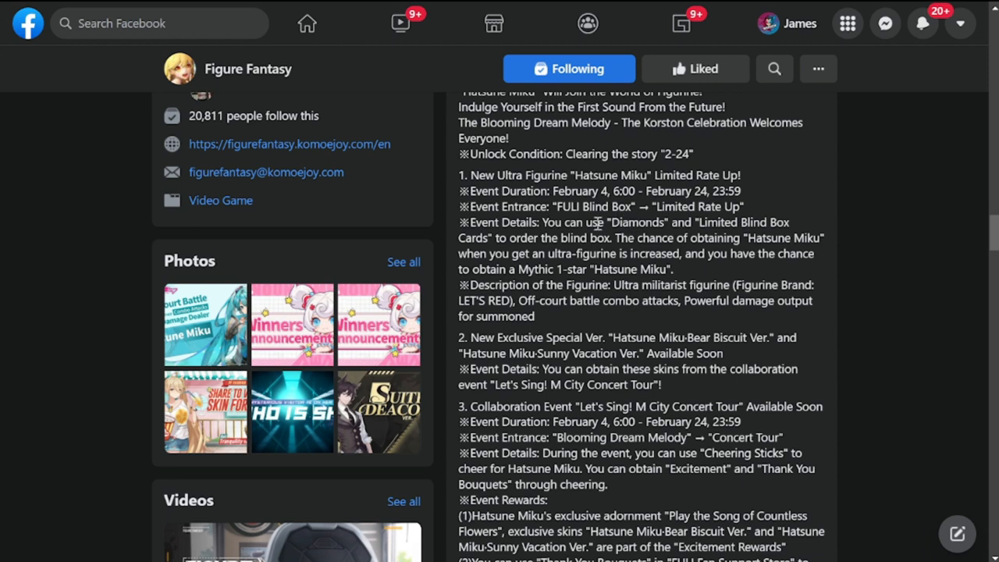
pyautogui.doubleClick(500, 206)
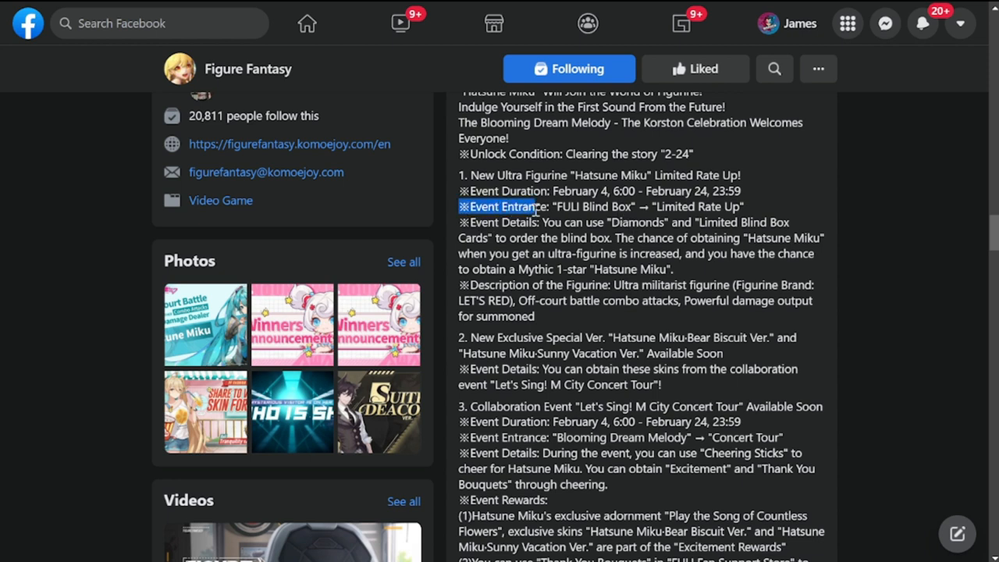
pyautogui.moveTo(546, 206); pyautogui.dragTo(617, 206)
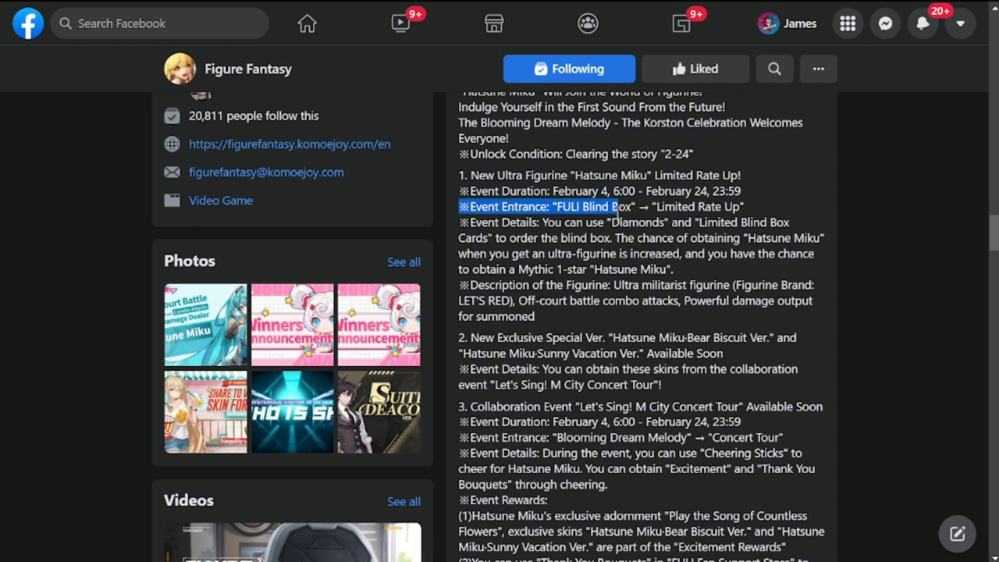
pyautogui.moveTo(612, 206); pyautogui.dragTo(653, 222)
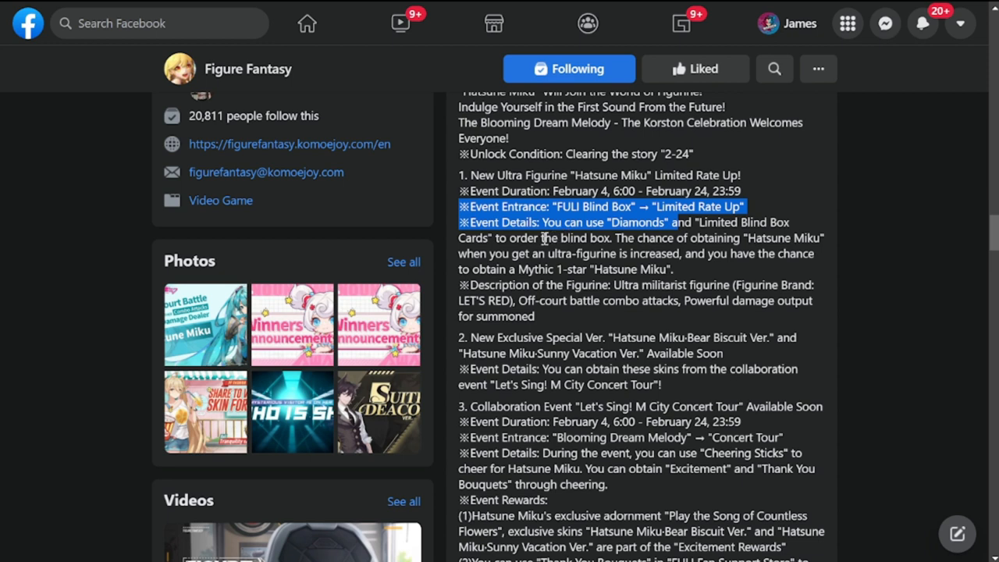
pyautogui.moveTo(543, 248)
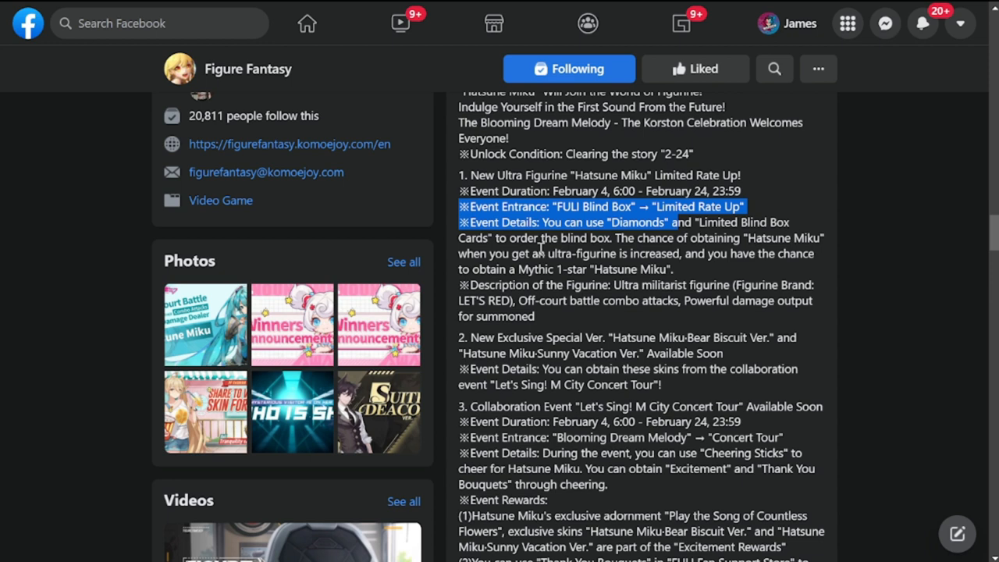
pyautogui.moveTo(612, 279)
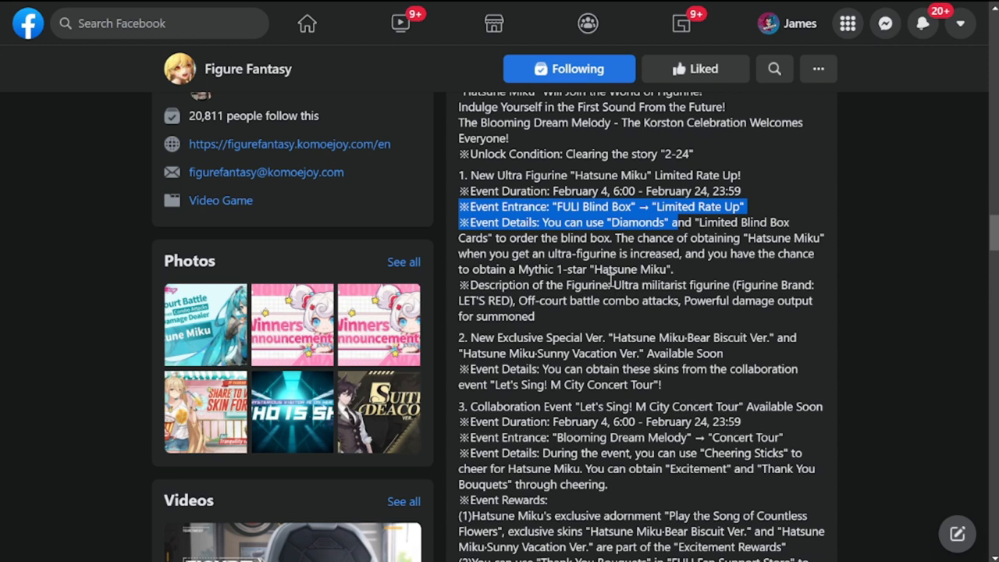
pyautogui.moveTo(665, 255)
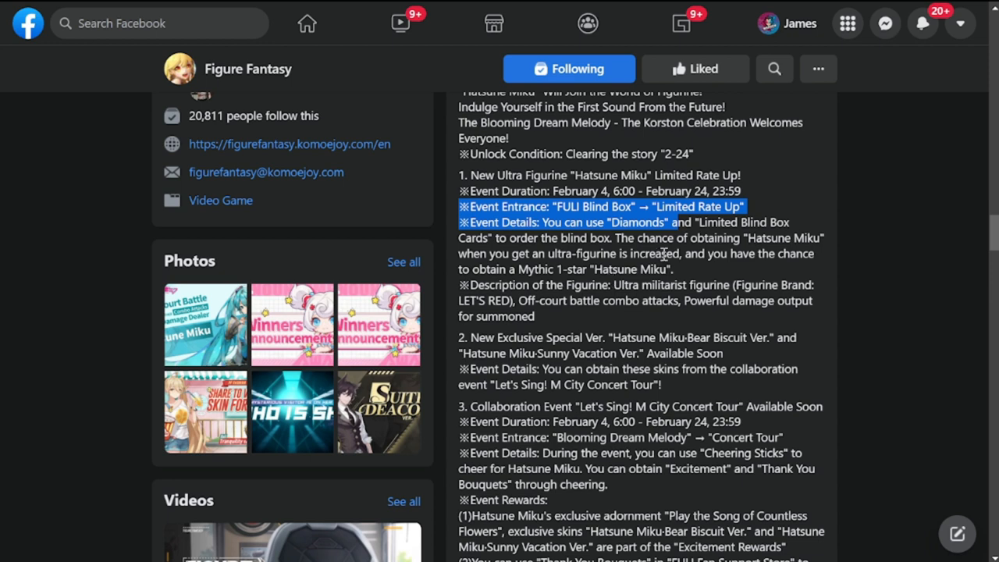
pyautogui.moveTo(690, 272)
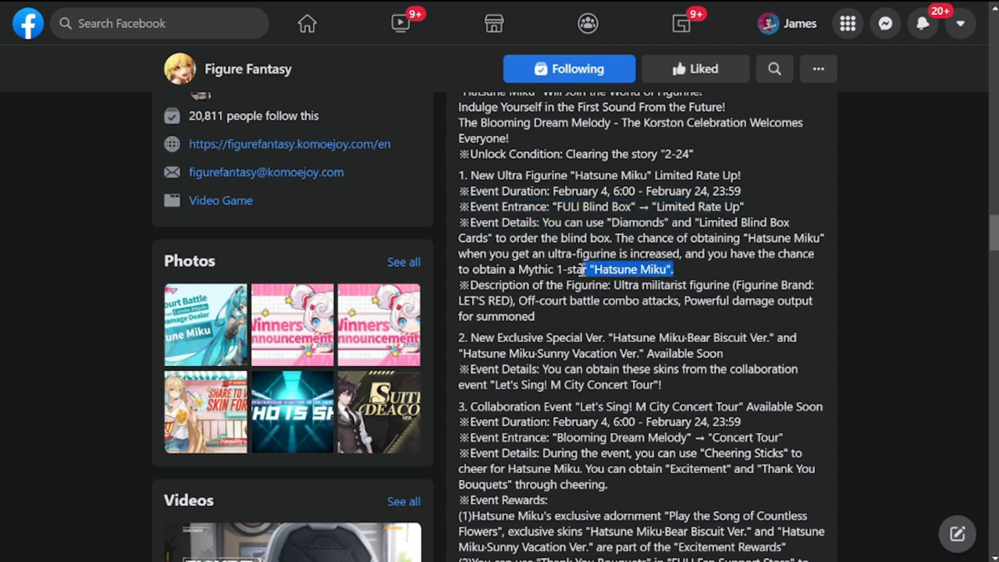
# - Highlight the event prize, the Mythic 1-star Hatsune Miku
pyautogui.moveTo(587, 269); pyautogui.dragTo(517, 268)
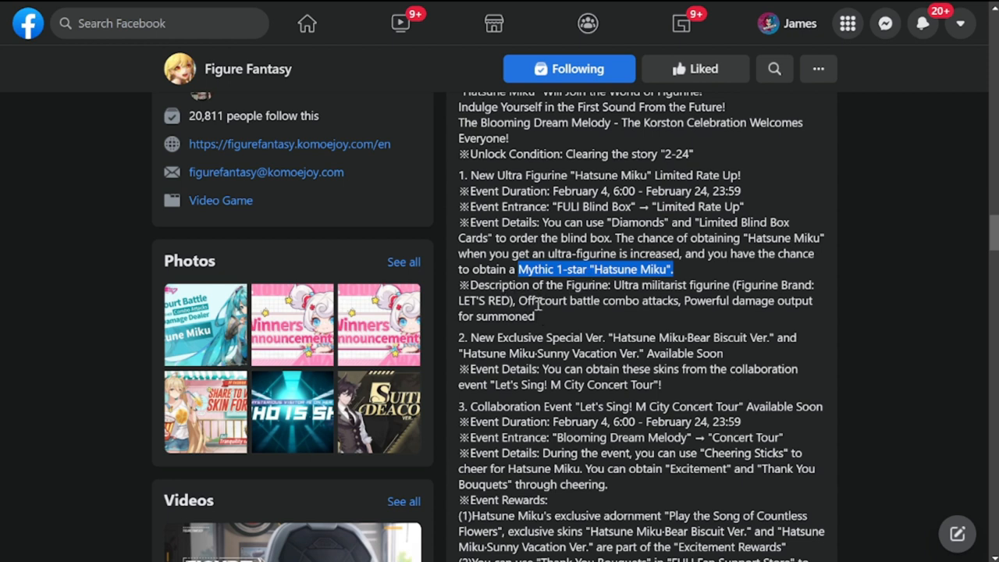
pyautogui.moveTo(578, 316)
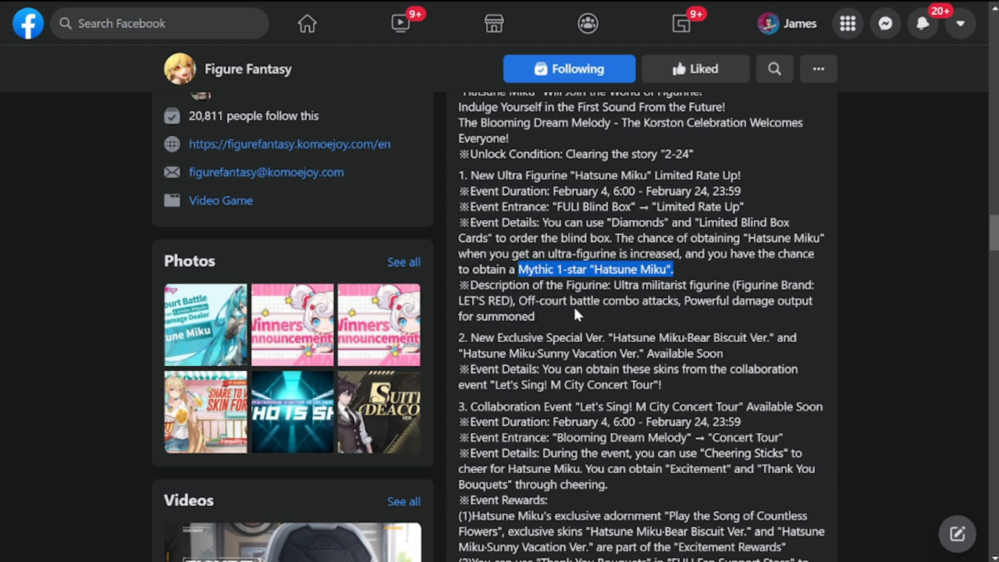
pyautogui.moveTo(664, 302)
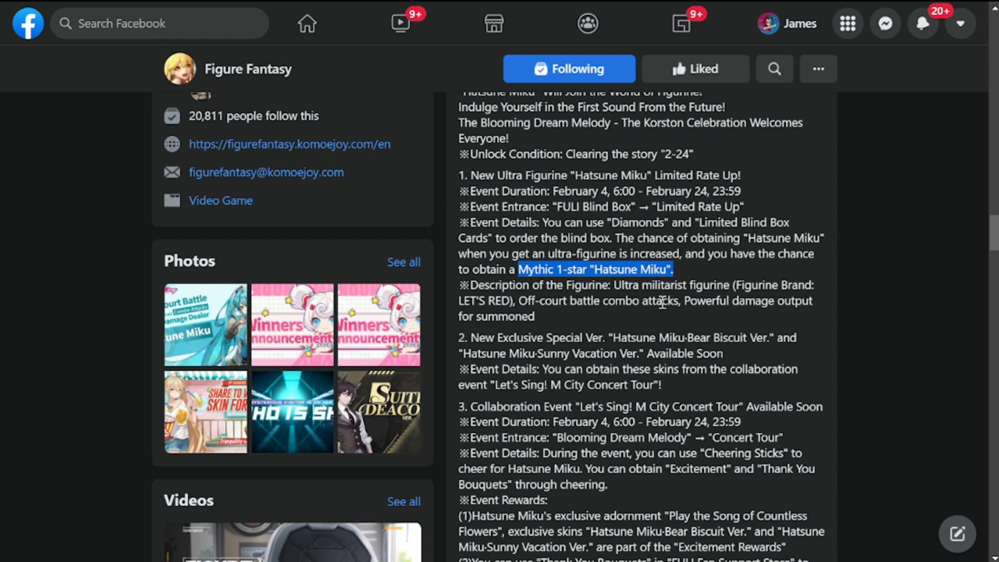
pyautogui.moveTo(668, 356)
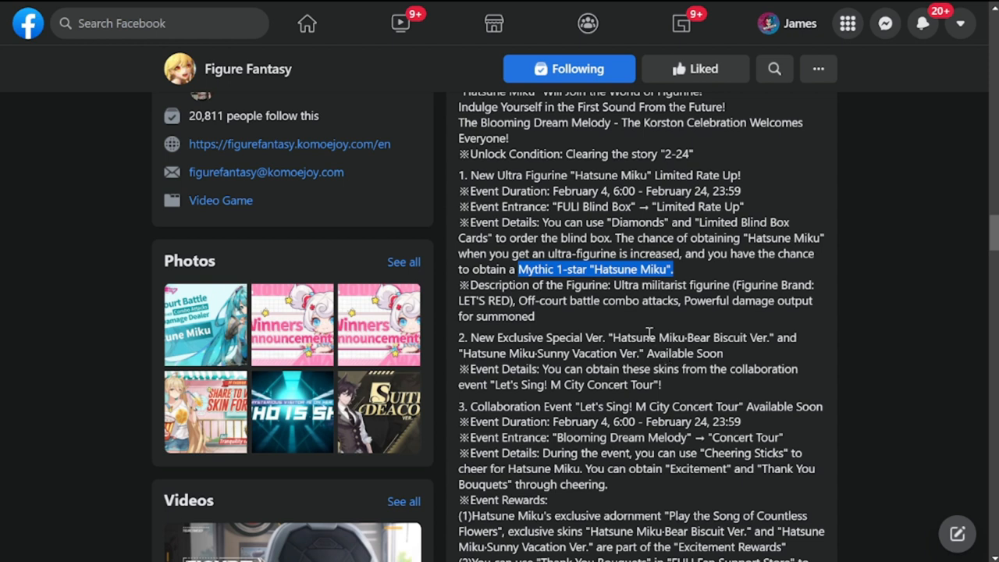
pyautogui.moveTo(652, 334)
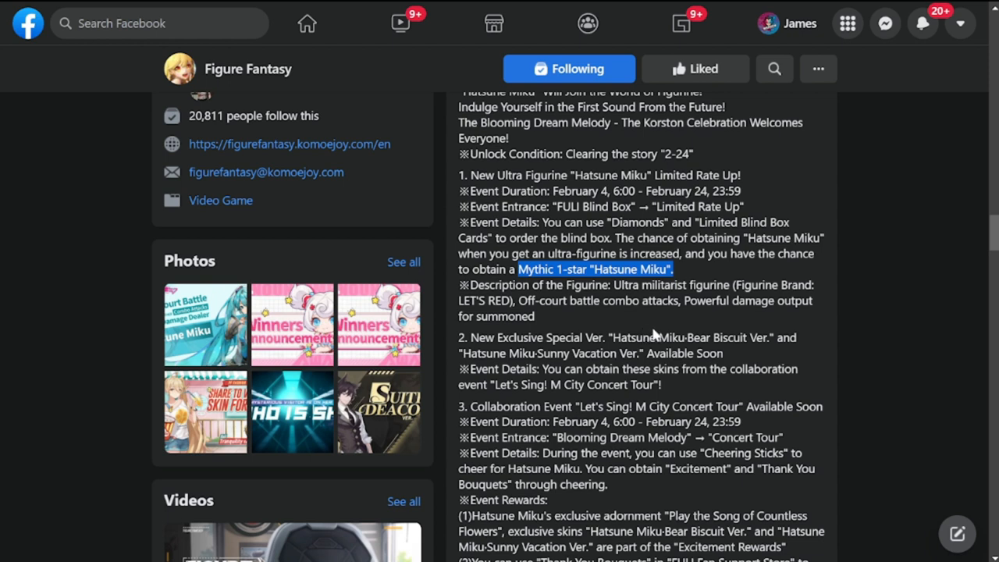
pyautogui.moveTo(706, 394)
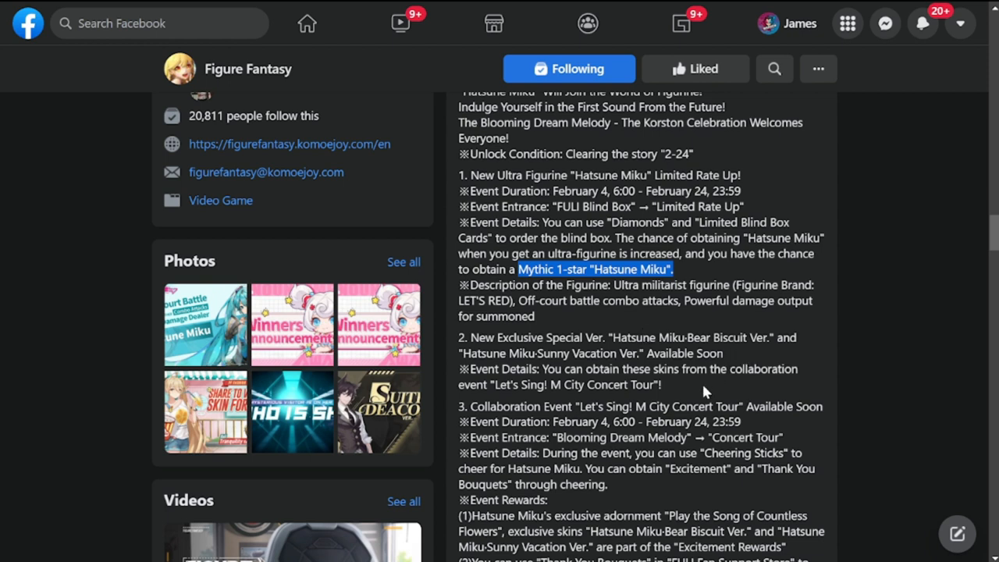
# - Highlight the "Hatsune Miku-Sunny Vacation Ver." skin name in the post
pyautogui.scroll(-3)
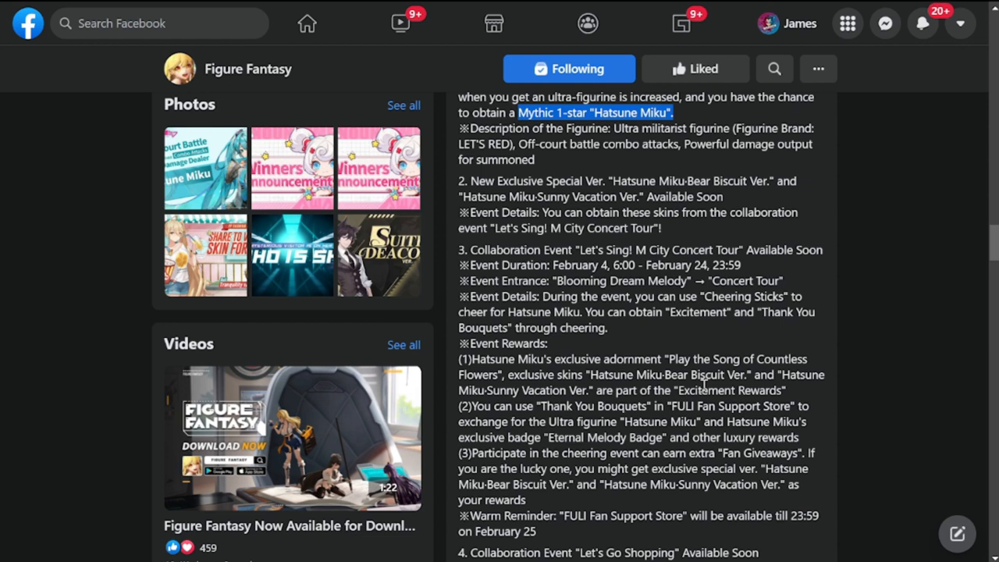
pyautogui.moveTo(481, 200)
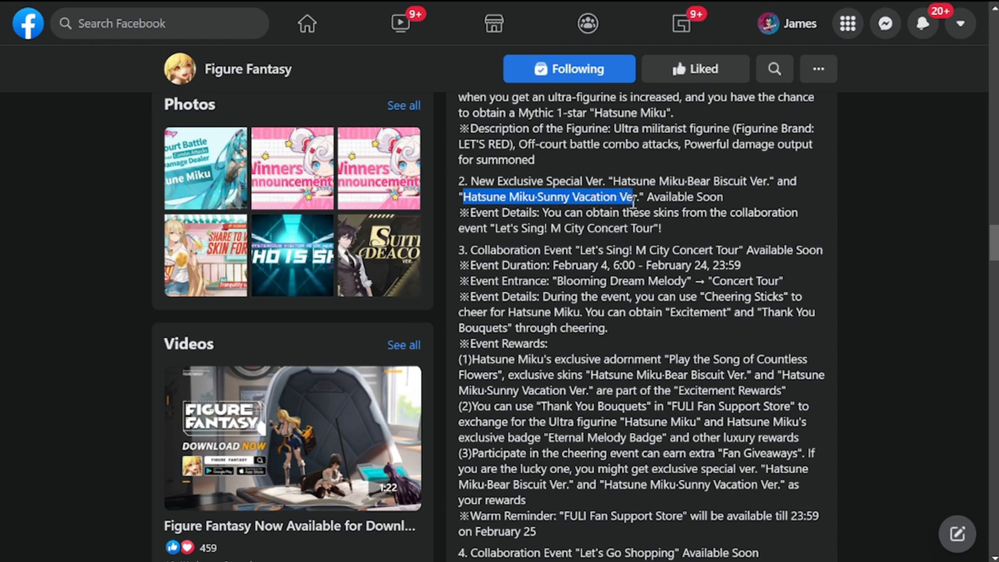
pyautogui.moveTo(637, 197); pyautogui.dragTo(715, 219)
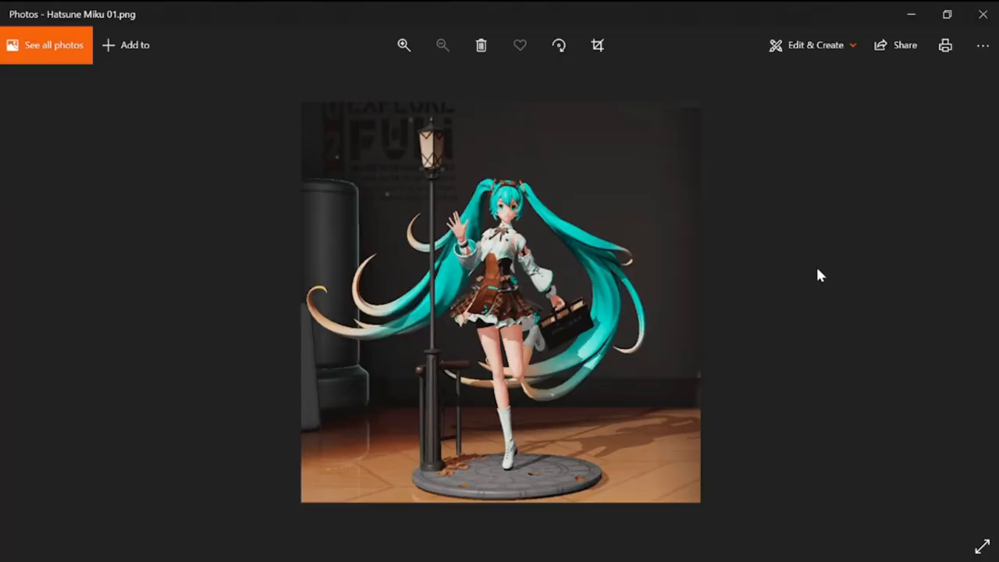
pyautogui.moveTo(768, 339)
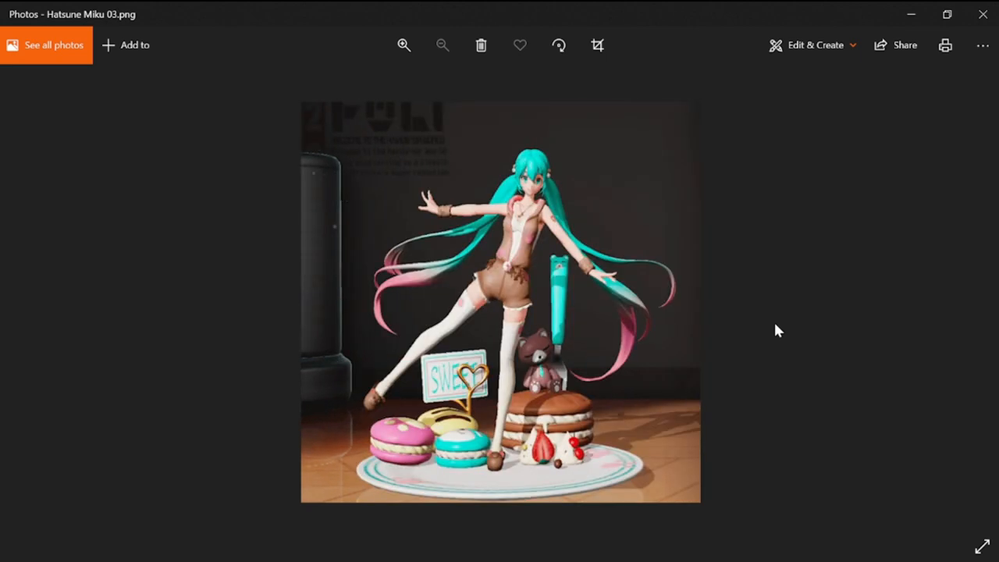
# - Browse to the next Hatsune Miku figurine image, the dessert-themed pose
pyautogui.press('Right')
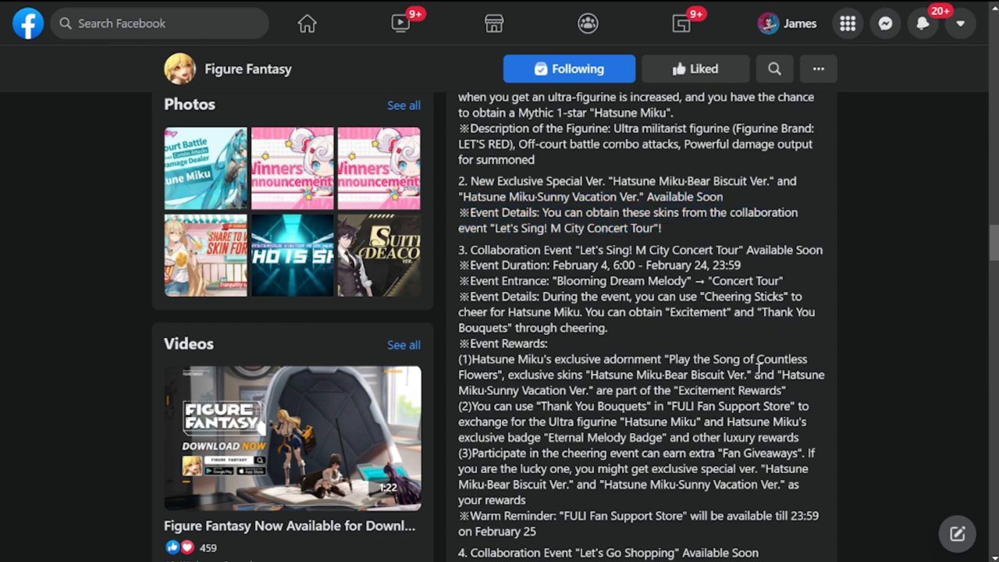
pyautogui.moveTo(668, 234)
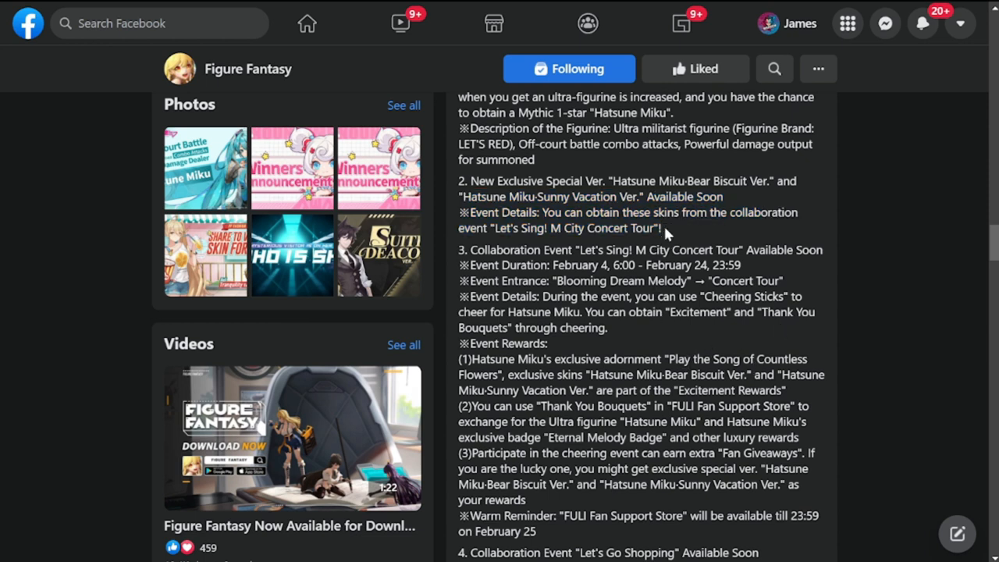
pyautogui.moveTo(668, 209)
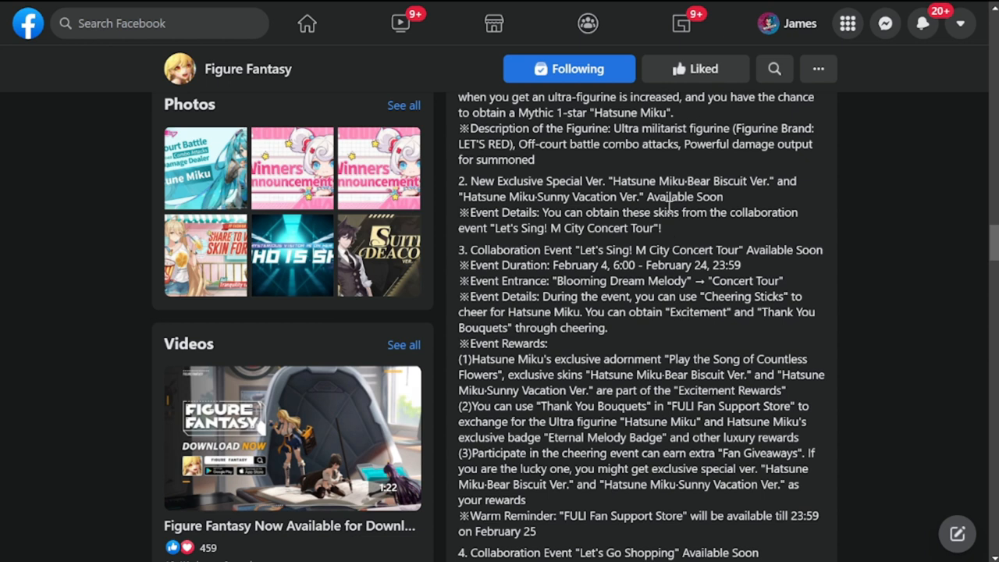
# - Highlight the exclusive "Hatsune Miku-Bear Biscuit" skin among the concert tour Event Rewards
pyautogui.scroll(-3)
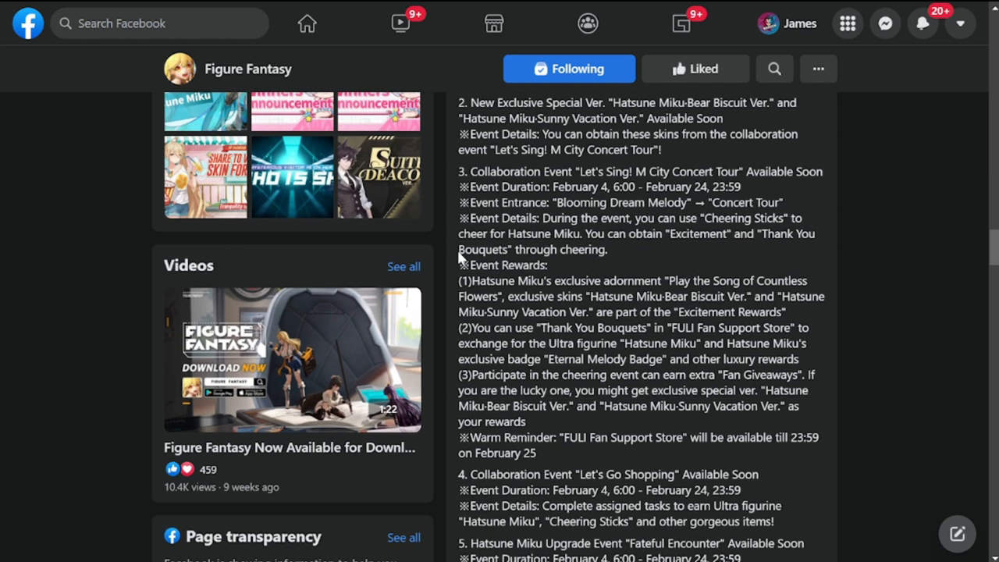
pyautogui.moveTo(509, 303)
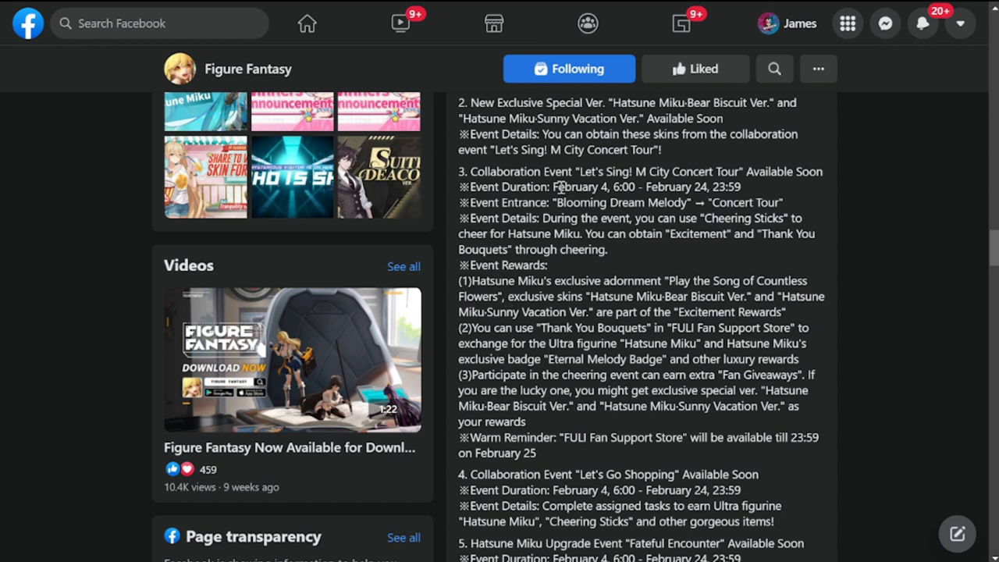
pyautogui.moveTo(554, 188); pyautogui.dragTo(683, 203)
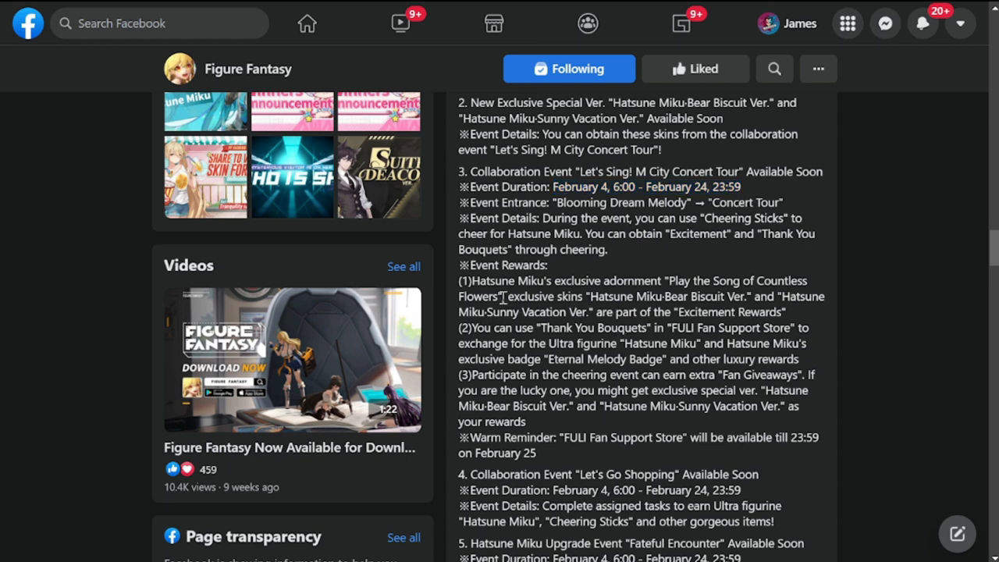
pyautogui.moveTo(504, 297); pyautogui.dragTo(726, 296)
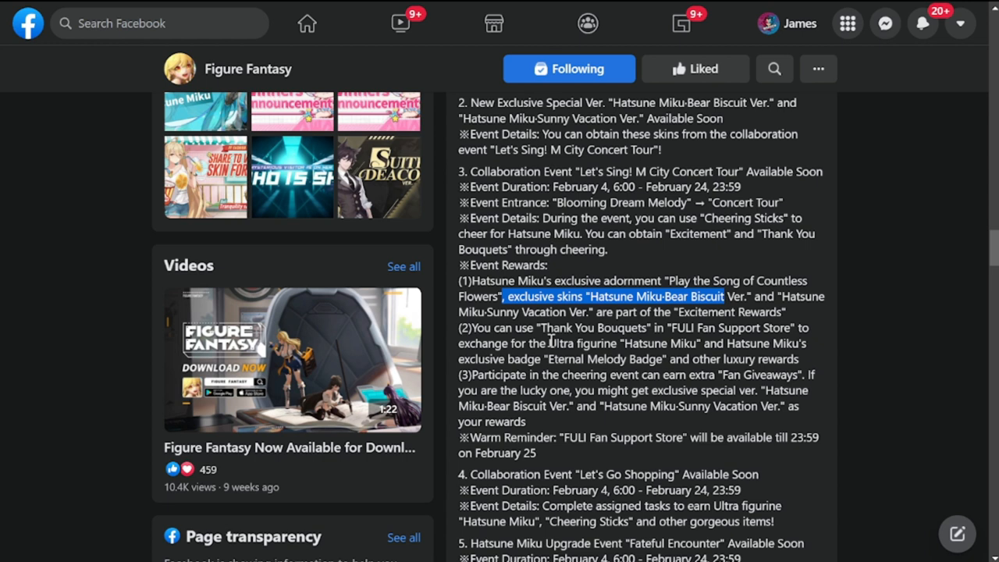
pyautogui.moveTo(571, 352)
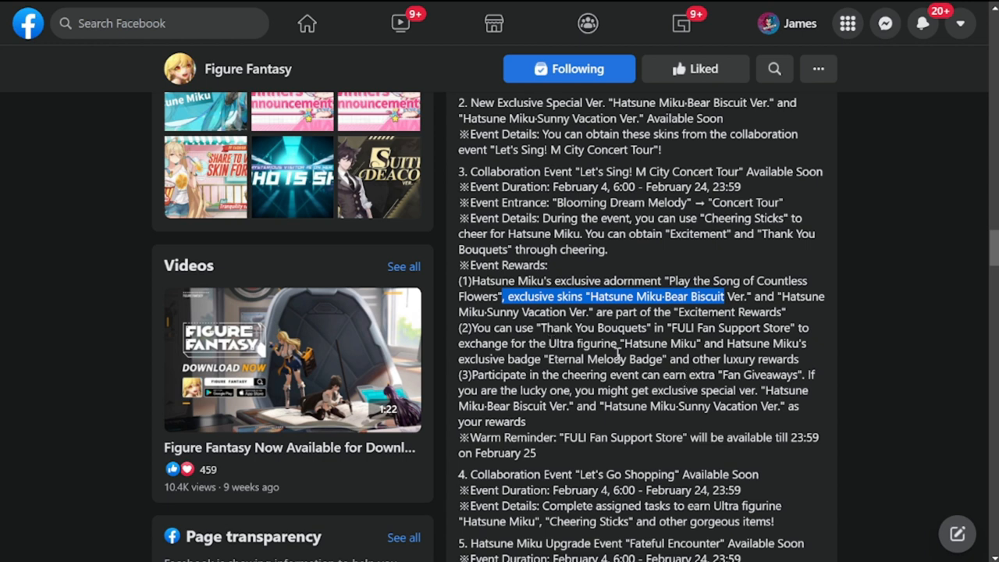
# - Scroll on through the later events up to Acting Training
pyautogui.scroll(-3)
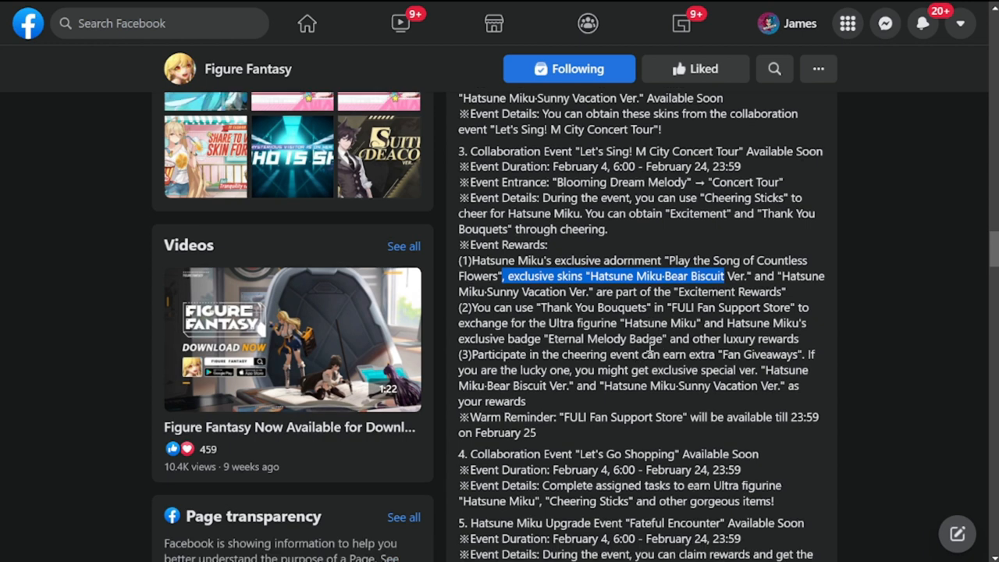
pyautogui.scroll(-3)
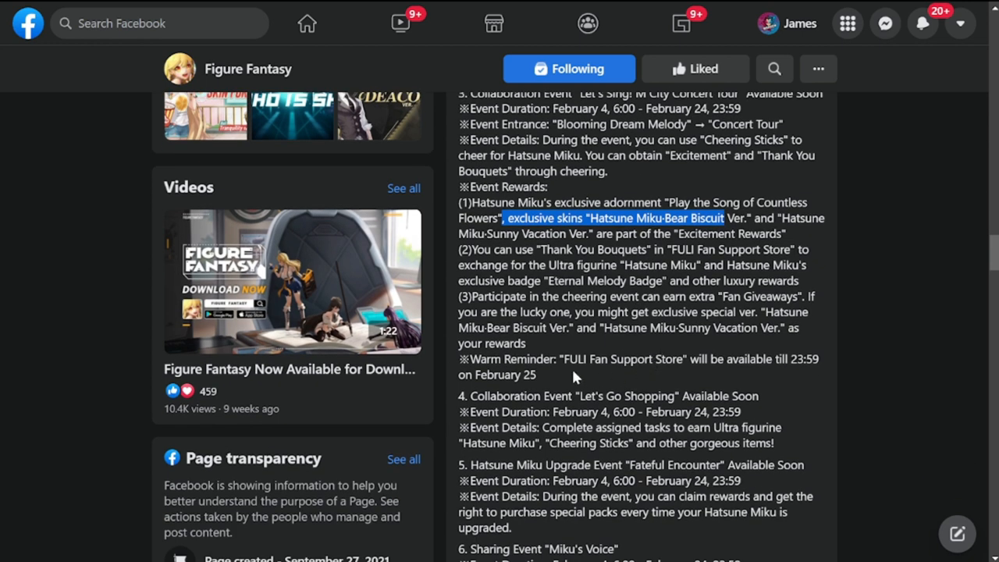
pyautogui.moveTo(468, 365)
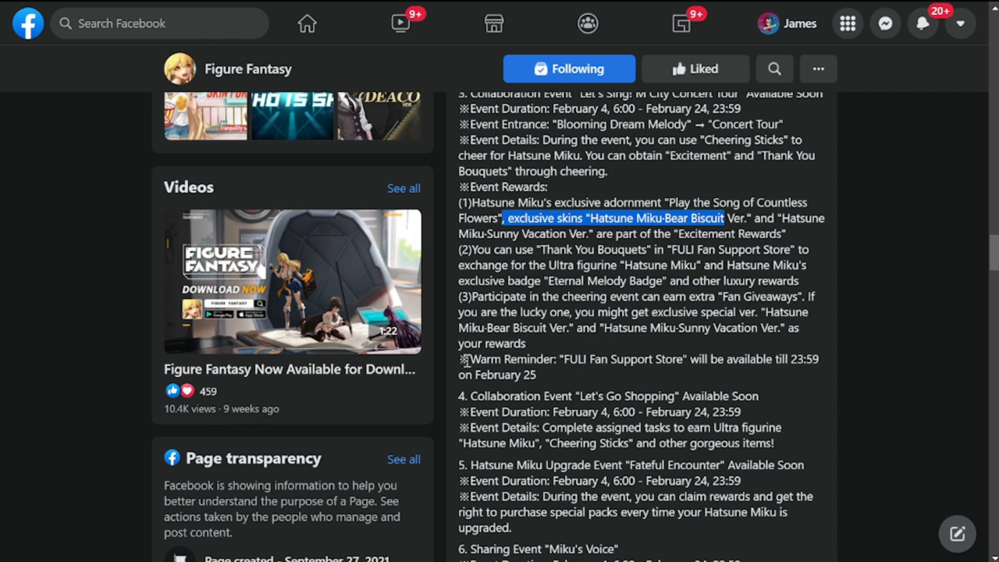
pyautogui.moveTo(772, 383)
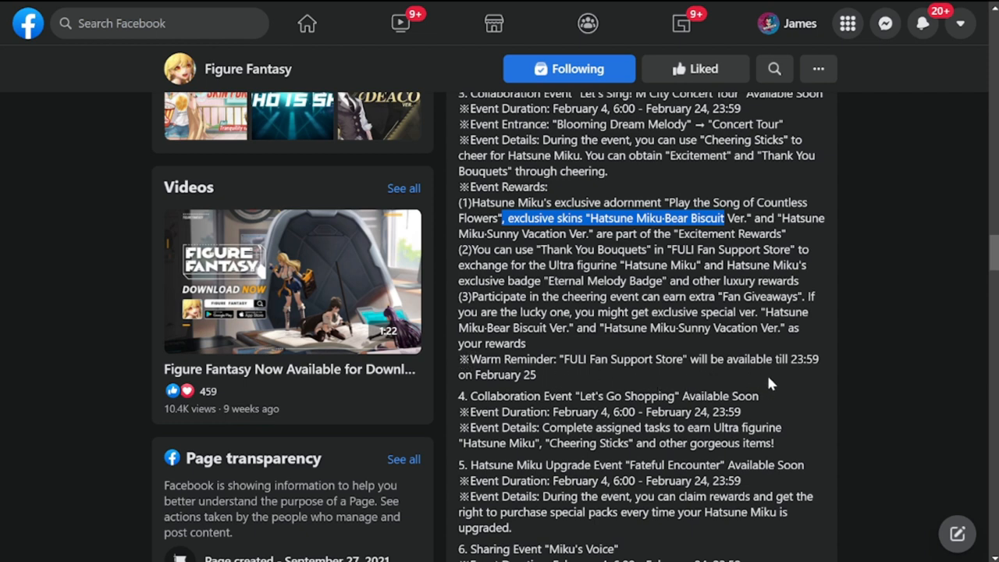
pyautogui.moveTo(593, 387)
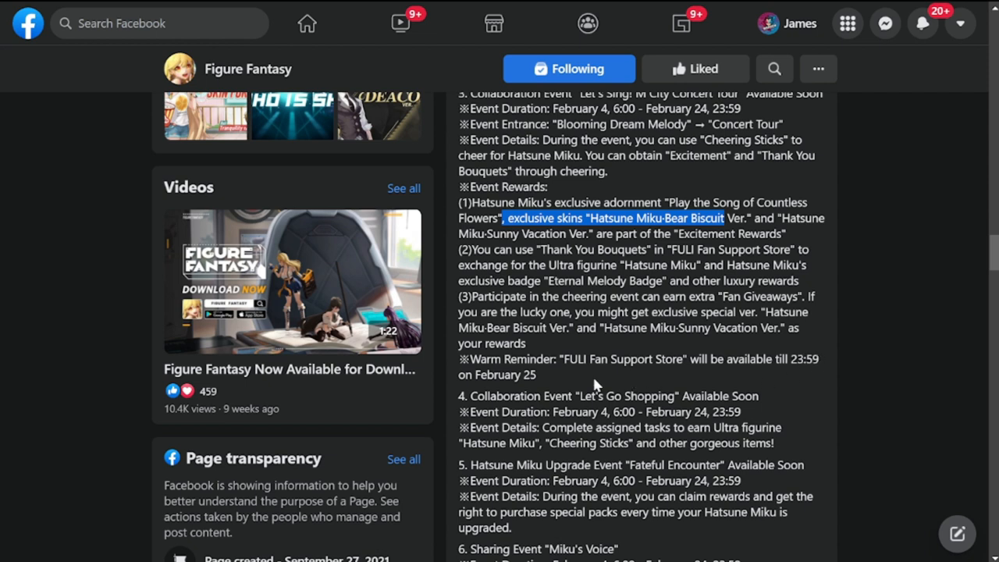
pyautogui.scroll(-3)
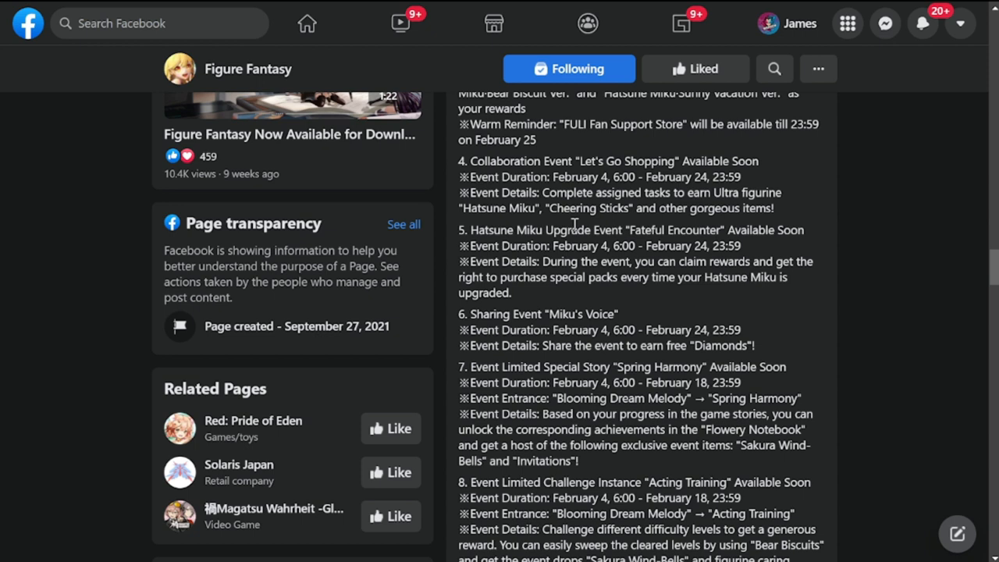
pyautogui.moveTo(563, 208)
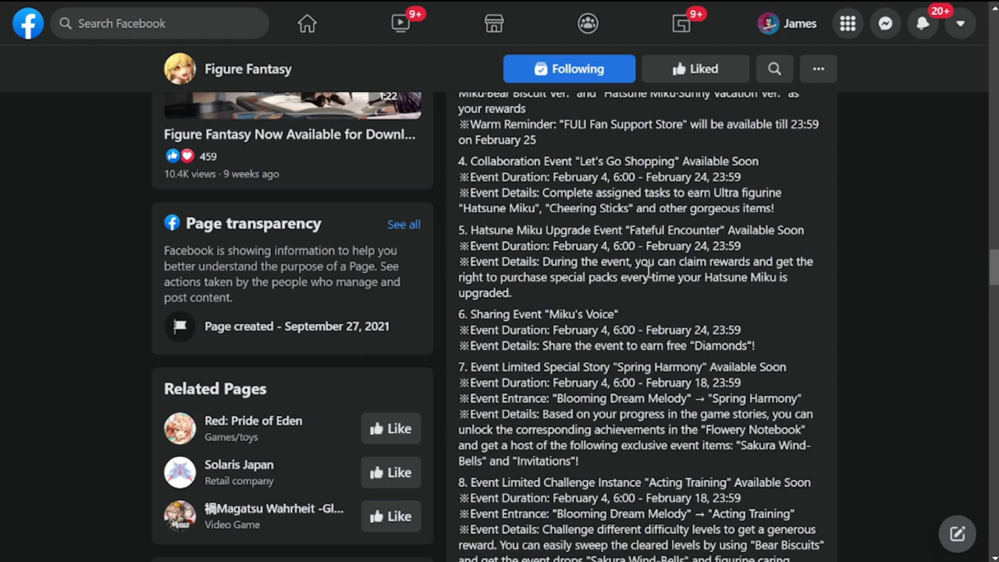
# - Scroll down to the Sharing Event "Miku's Voice" heading
pyautogui.scroll(-3)
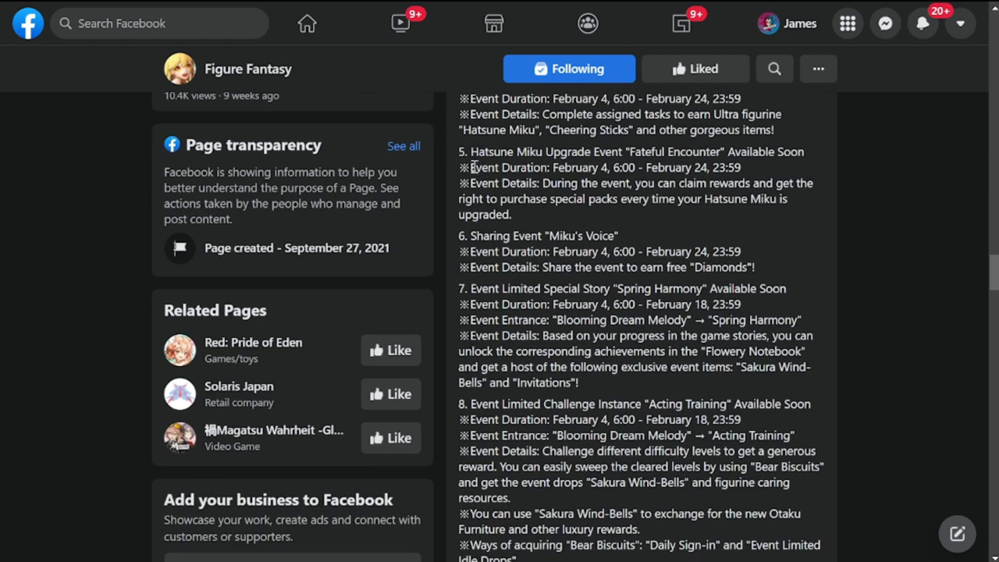
pyautogui.moveTo(575, 157)
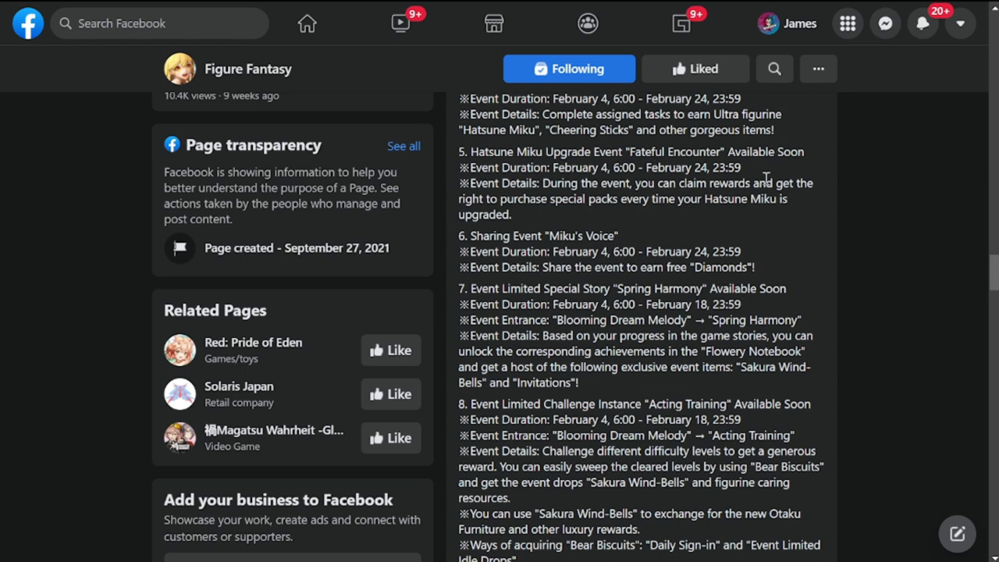
pyautogui.moveTo(768, 178)
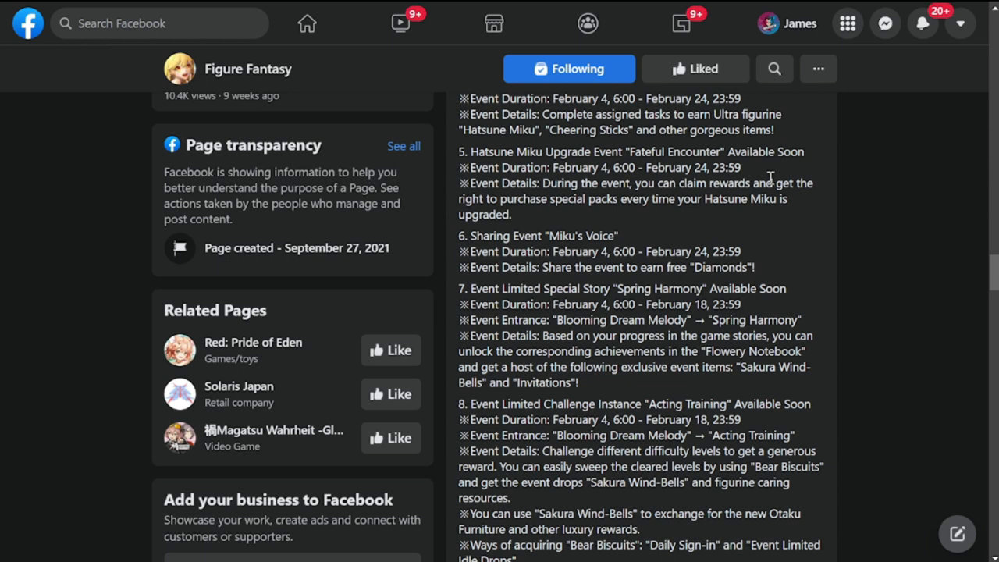
pyautogui.moveTo(694, 237)
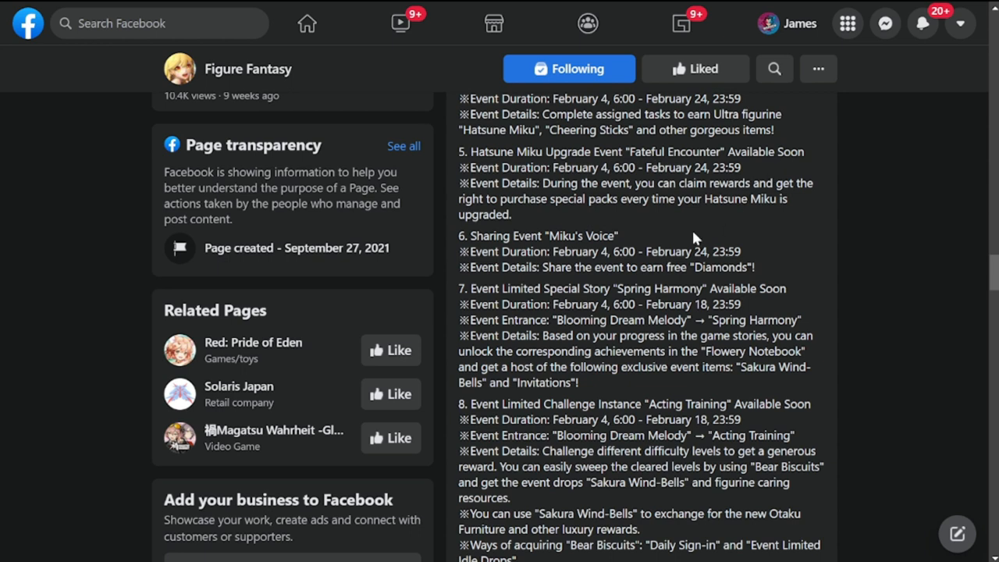
pyautogui.moveTo(459, 242)
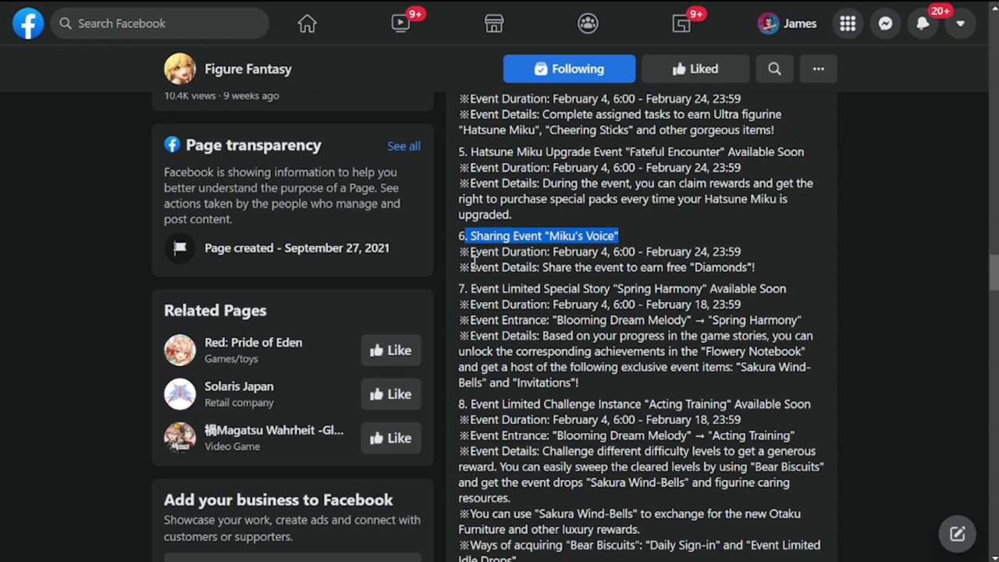
pyautogui.moveTo(581, 252)
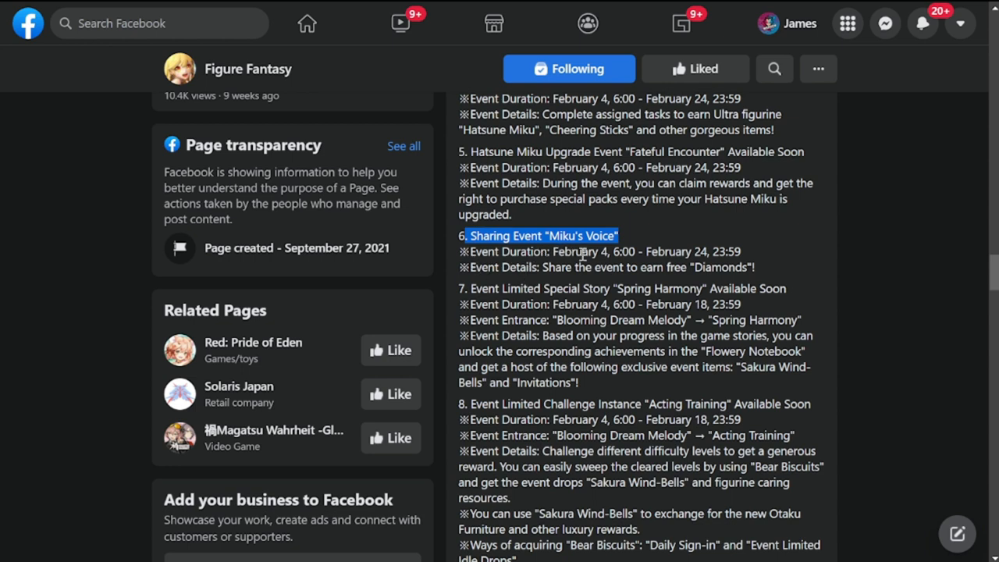
pyautogui.moveTo(584, 256)
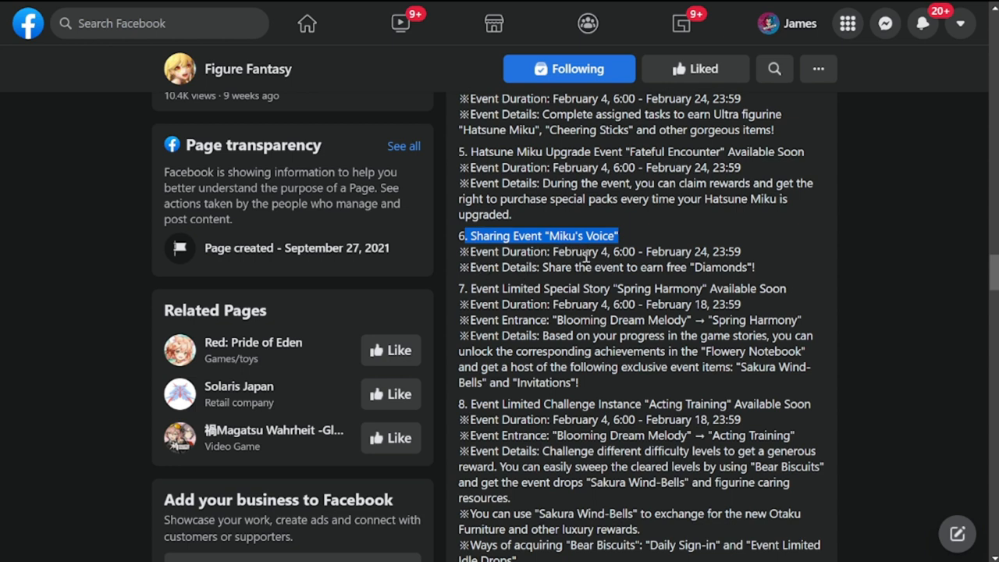
pyautogui.moveTo(543, 291)
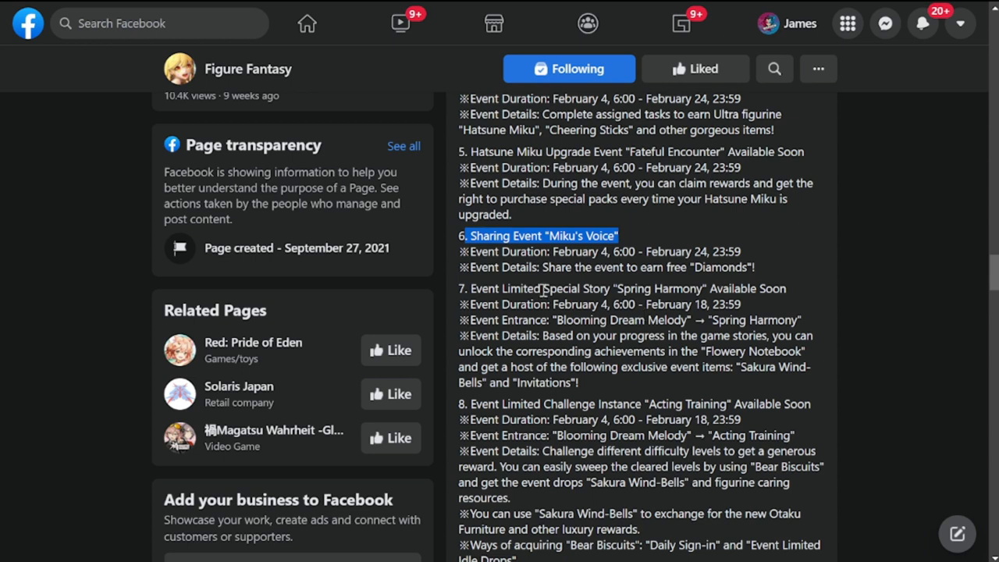
pyautogui.scroll(-3)
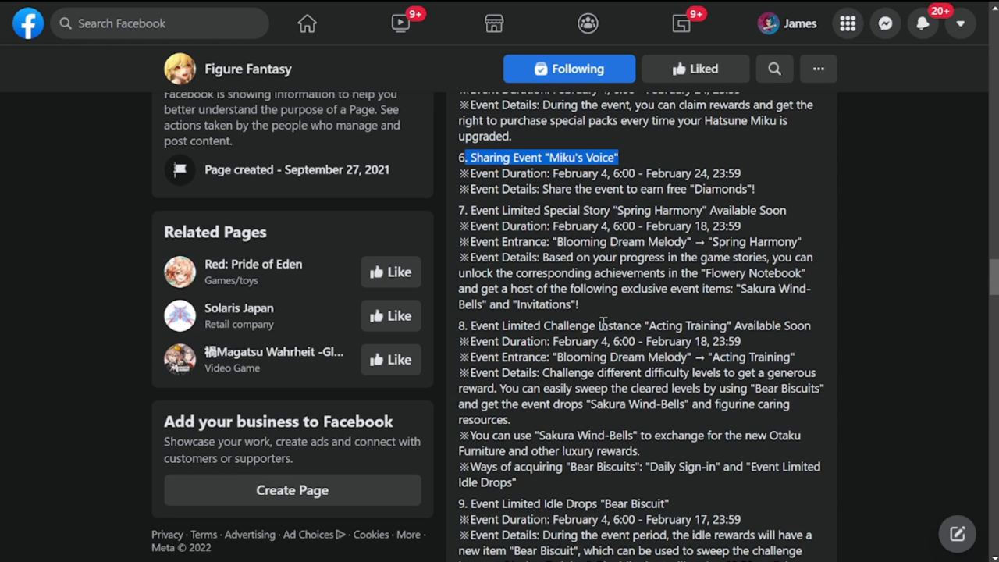
# - Highlight the Sakura Wind-Bells and Invitations rewards, then continue to section 9
pyautogui.scroll(-3)
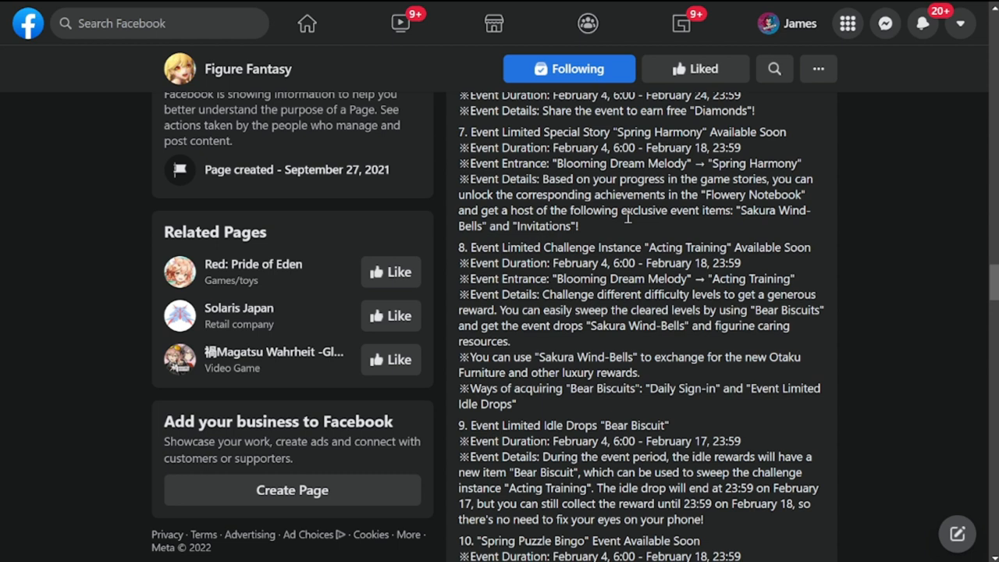
pyautogui.moveTo(668, 268)
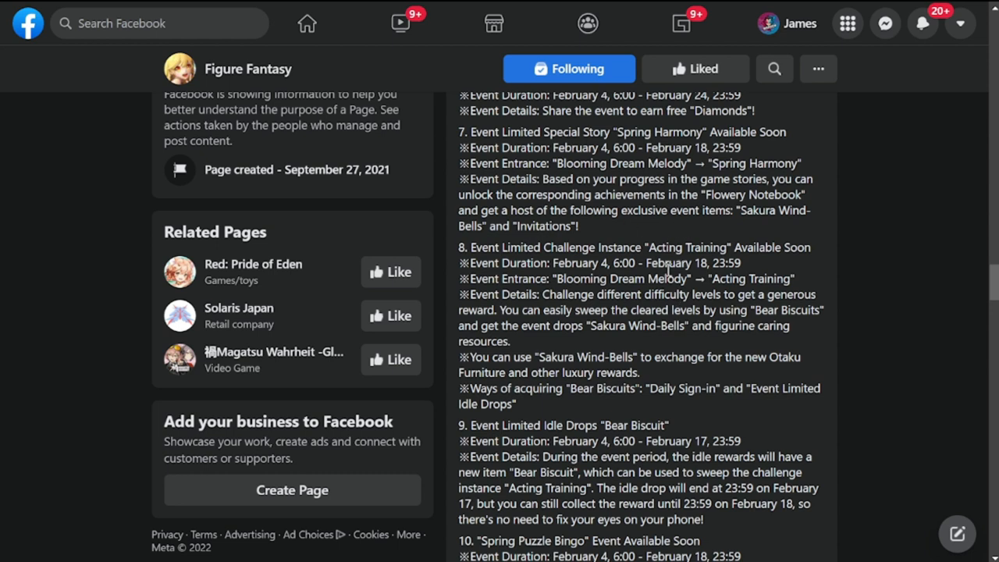
pyautogui.doubleClick(748, 210)
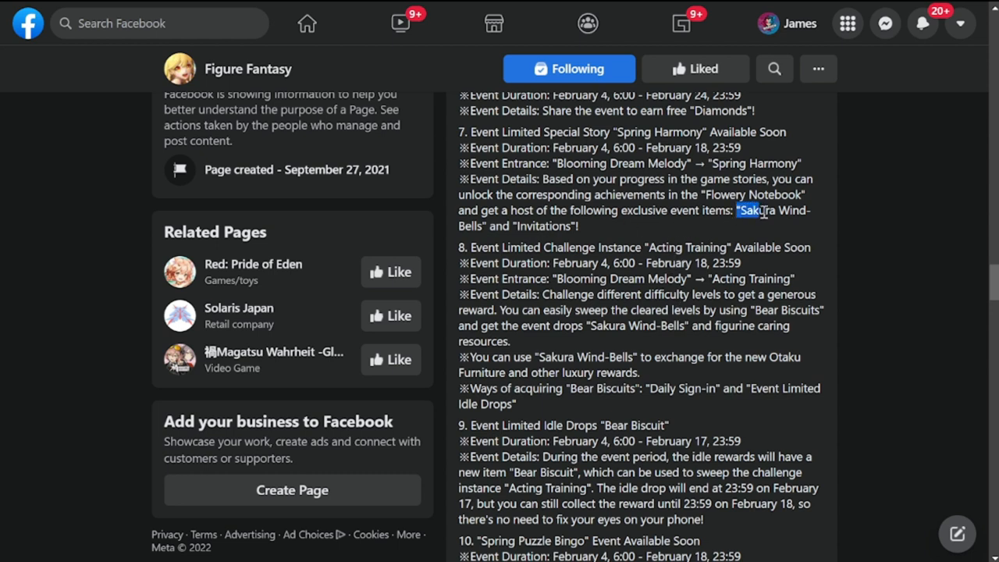
pyautogui.moveTo(746, 210); pyautogui.dragTo(808, 238)
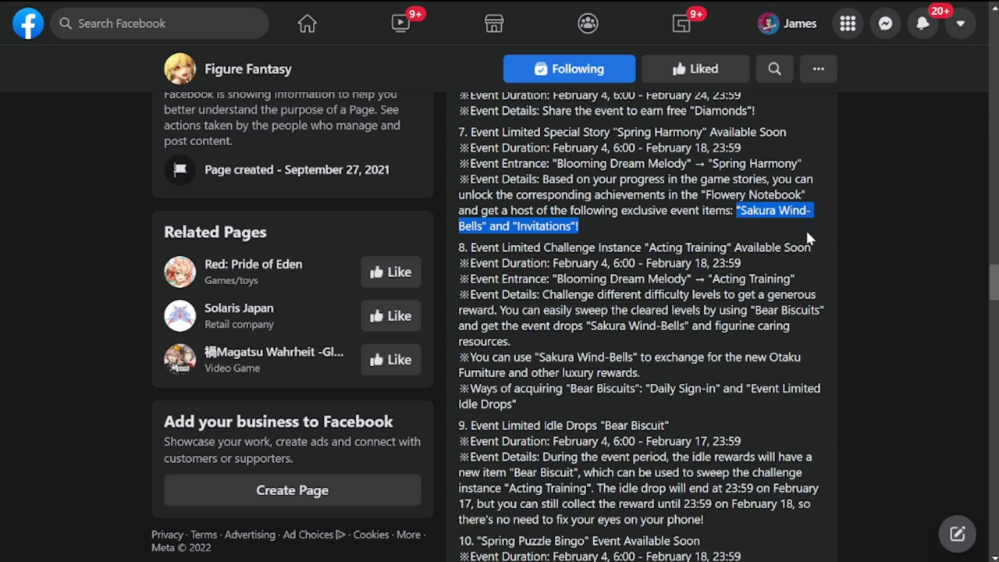
pyautogui.scroll(-3)
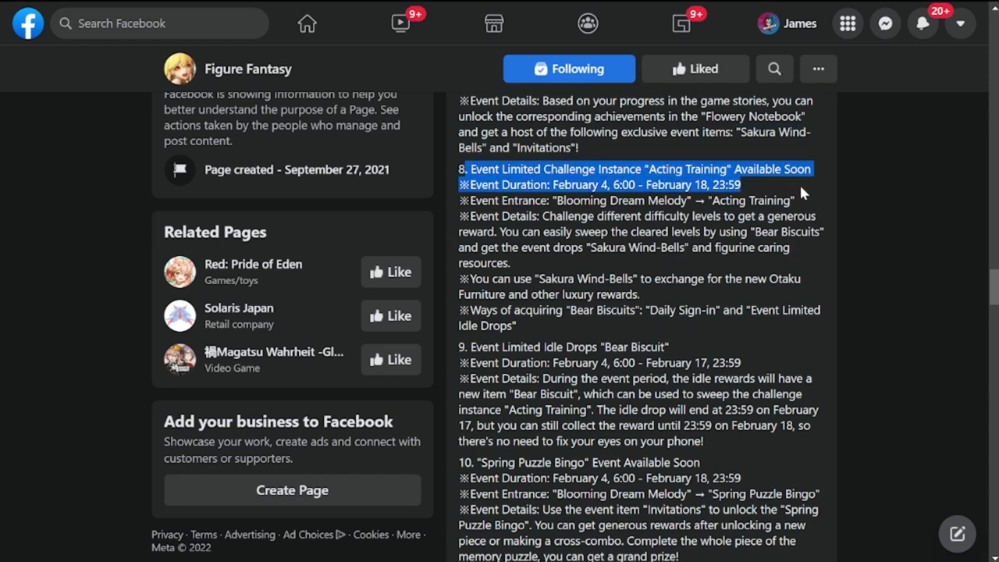
pyautogui.moveTo(705, 275)
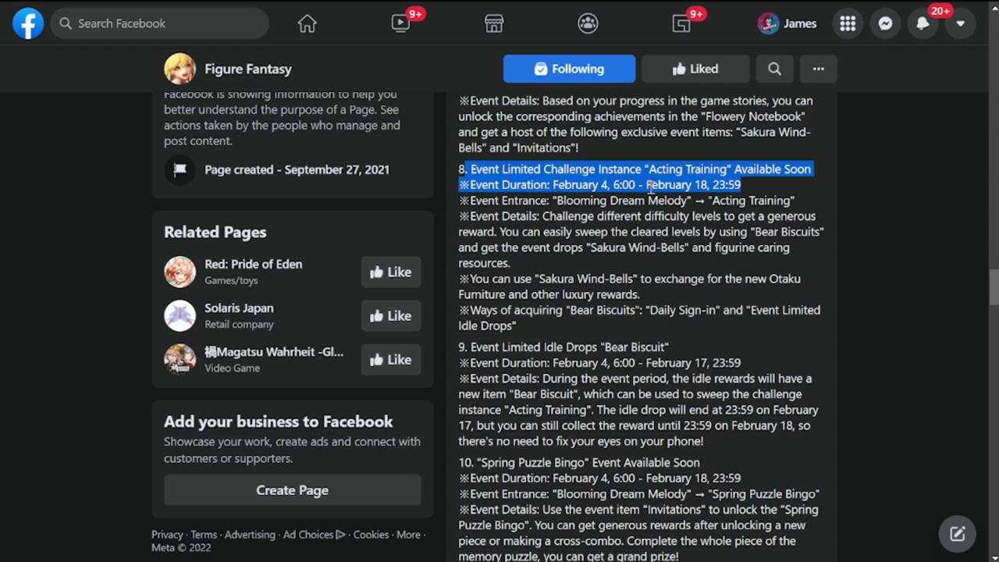
pyautogui.moveTo(671, 284)
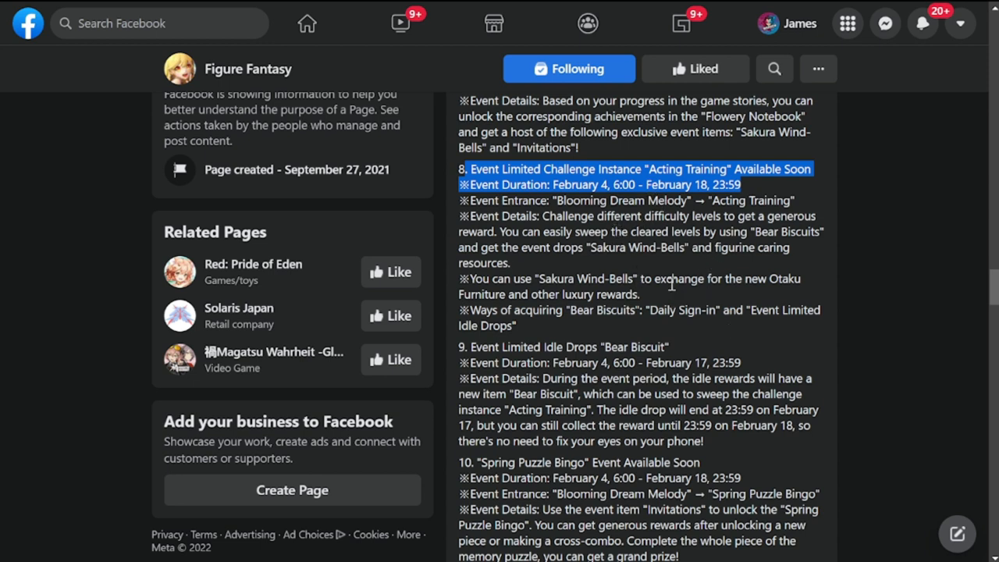
pyautogui.scroll(-3)
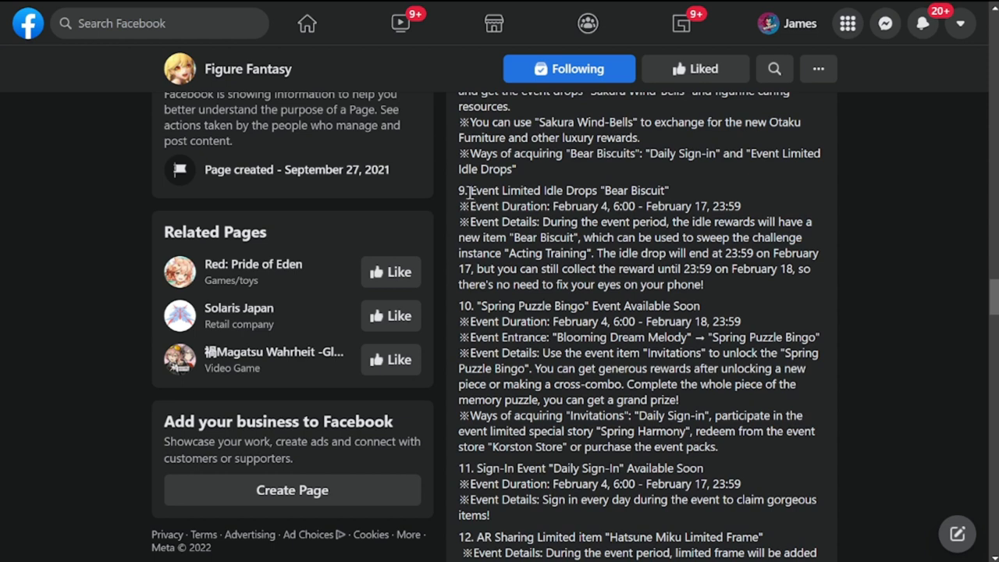
# - Highlight the Bear Biscuit idle drops heading and duration, then continue to sections 10–13
pyautogui.moveTo(472, 190); pyautogui.dragTo(642, 206)
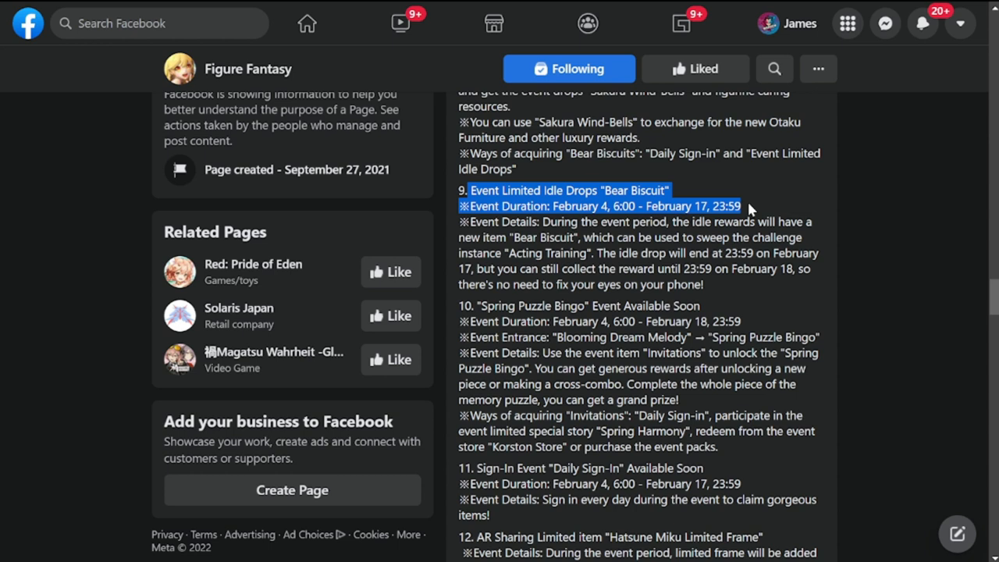
pyautogui.scroll(-3)
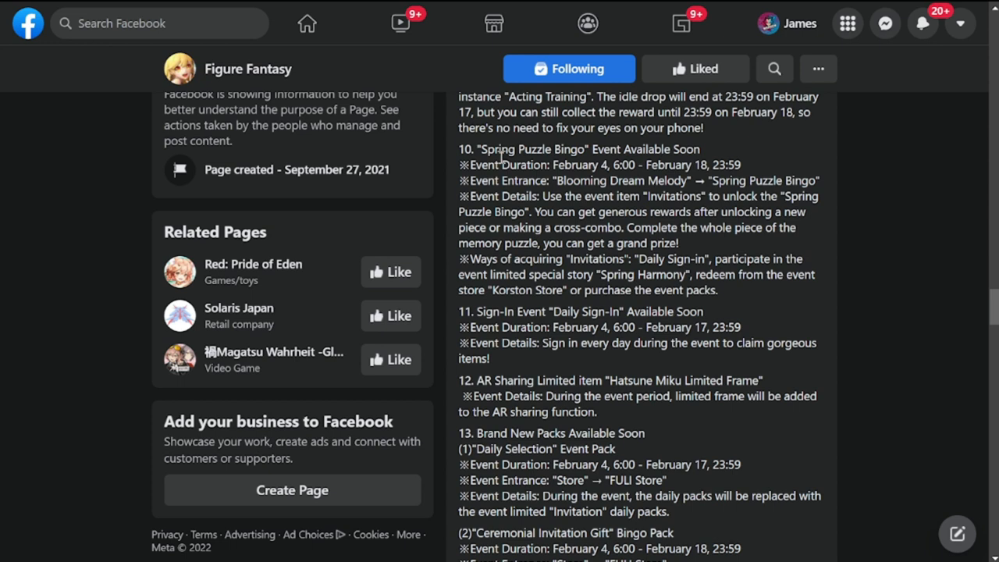
pyautogui.moveTo(656, 172)
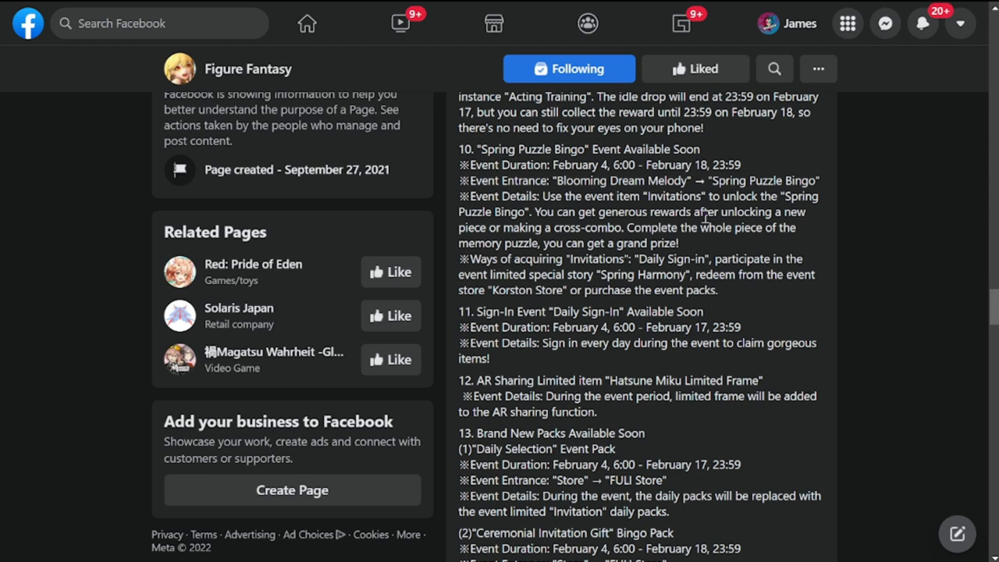
pyautogui.scroll(-3)
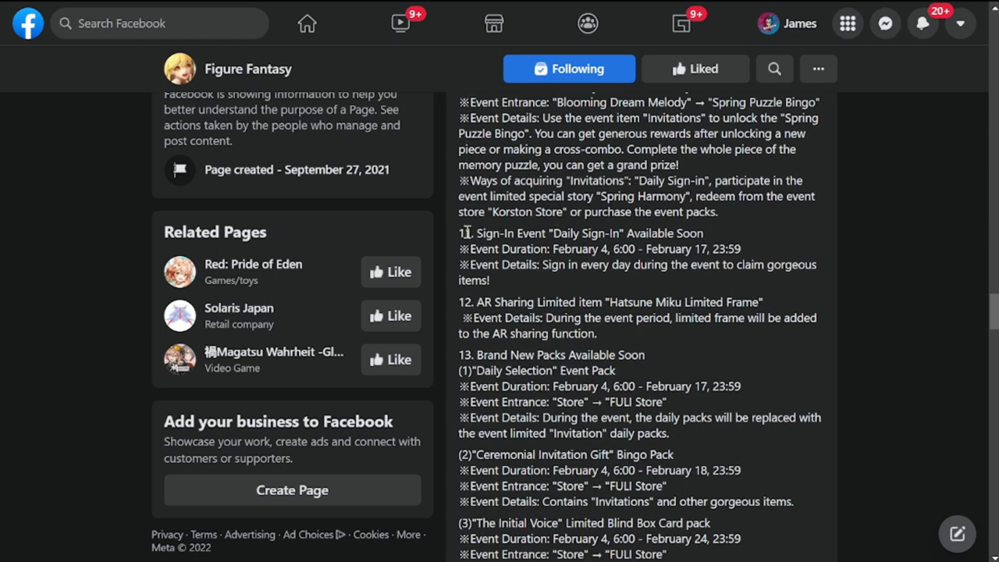
# - Highlight the AR Sharing Limited item heading and its details
pyautogui.moveTo(458, 233); pyautogui.dragTo(742, 248)
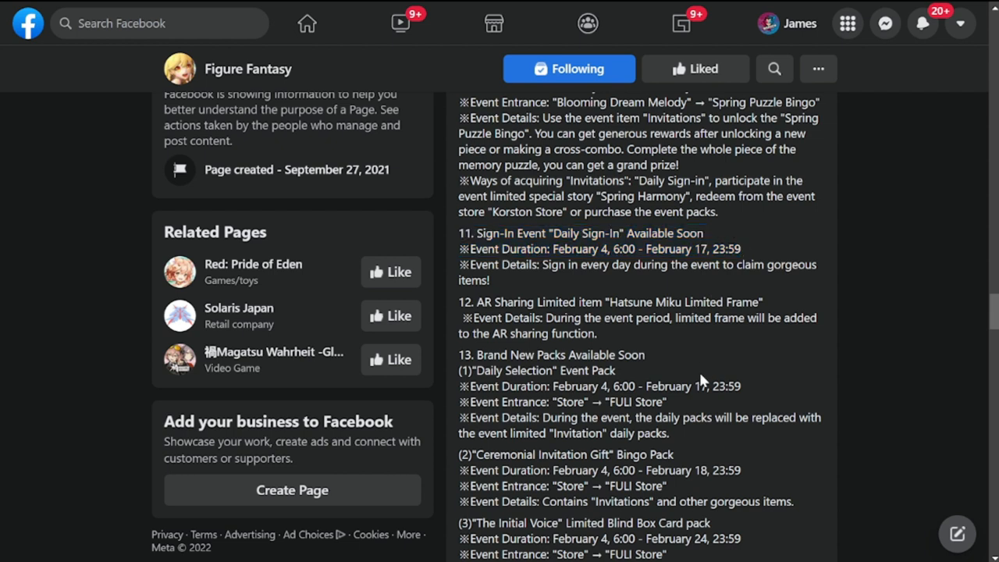
pyautogui.moveTo(459, 302); pyautogui.dragTo(565, 318)
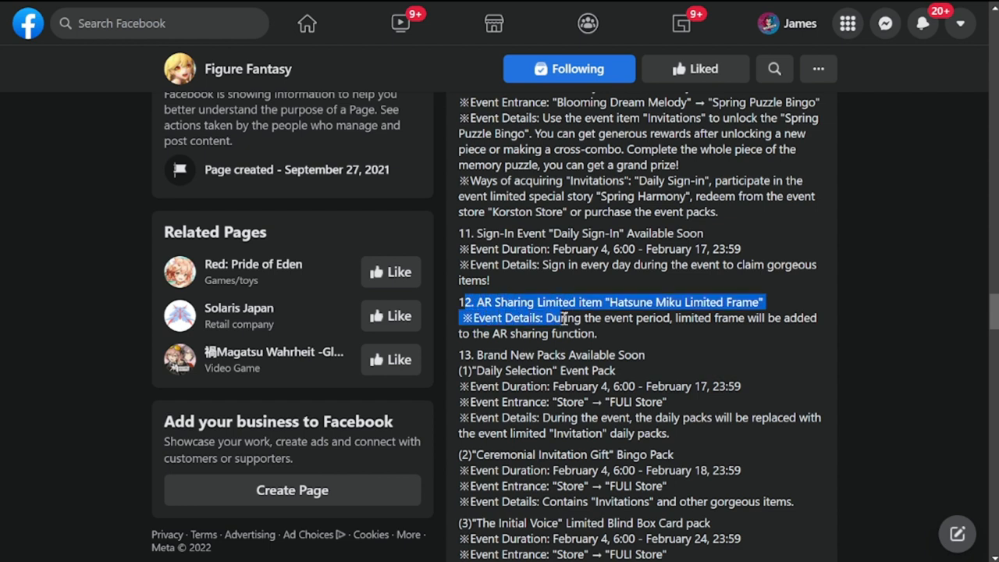
pyautogui.moveTo(562, 319); pyautogui.dragTo(809, 319)
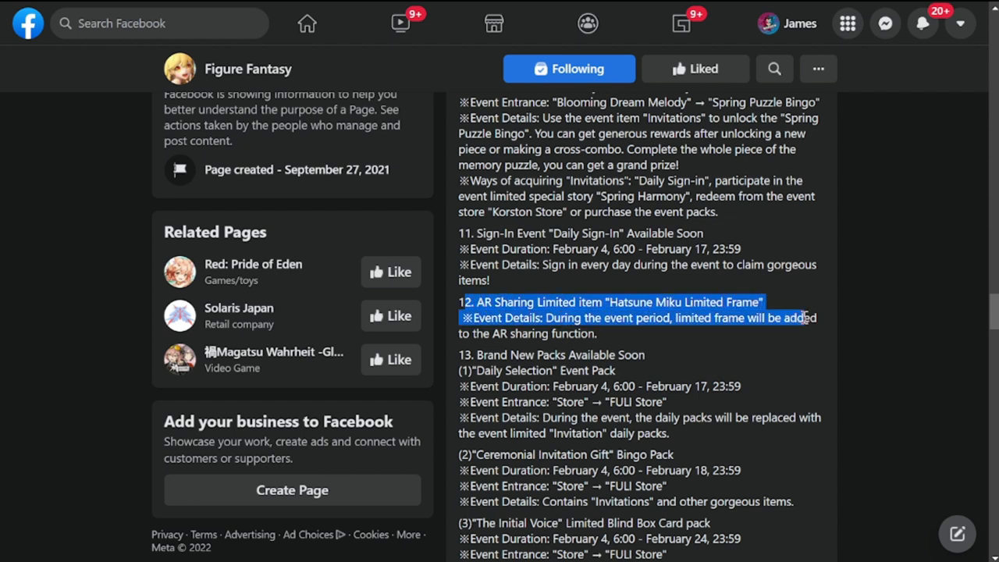
pyautogui.moveTo(796, 318)
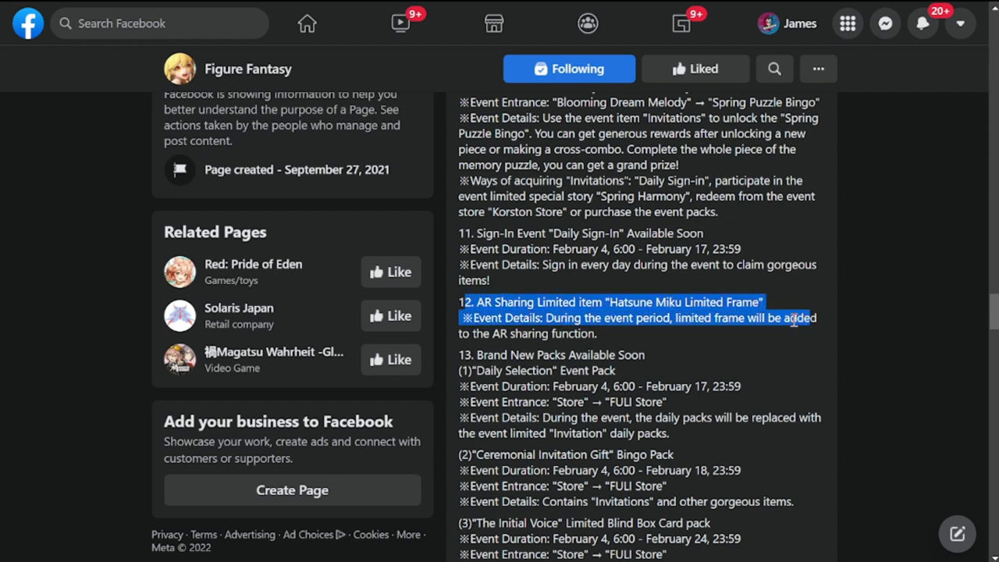
# - Highlight the Daily Selection event pack details, clear it, and continue to section 14
pyautogui.scroll(-3)
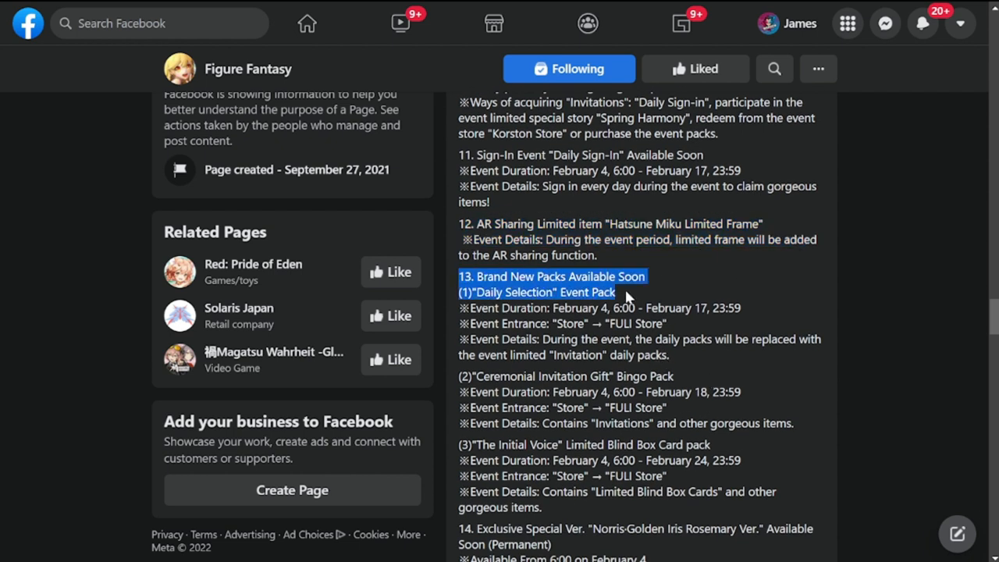
pyautogui.moveTo(617, 292); pyautogui.dragTo(695, 339)
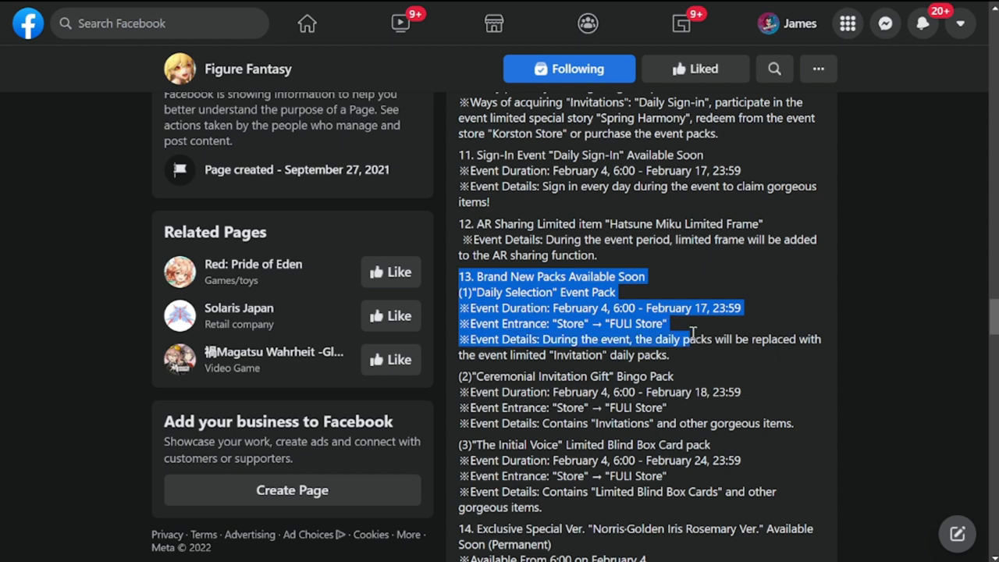
pyautogui.click(695, 367)
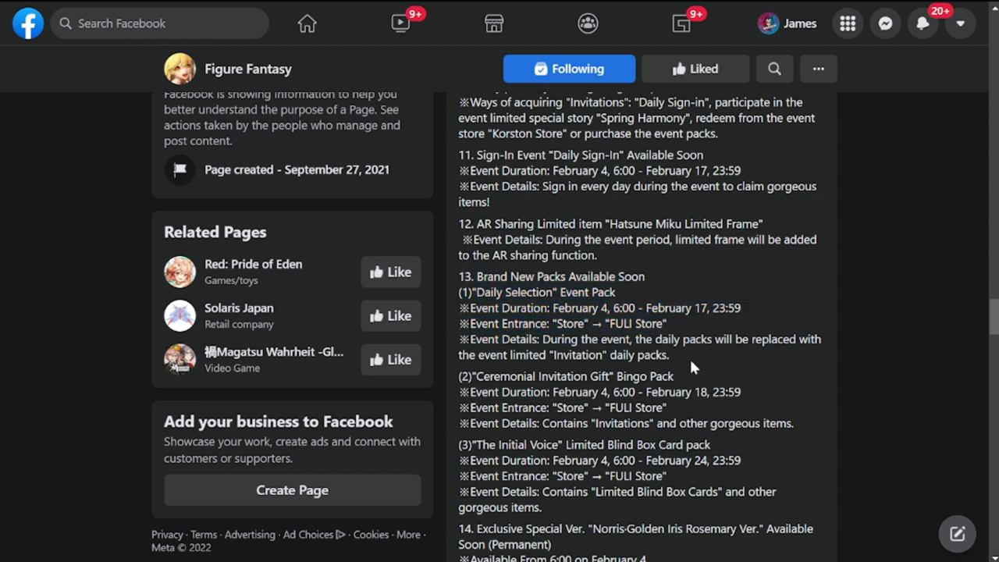
pyautogui.scroll(-3)
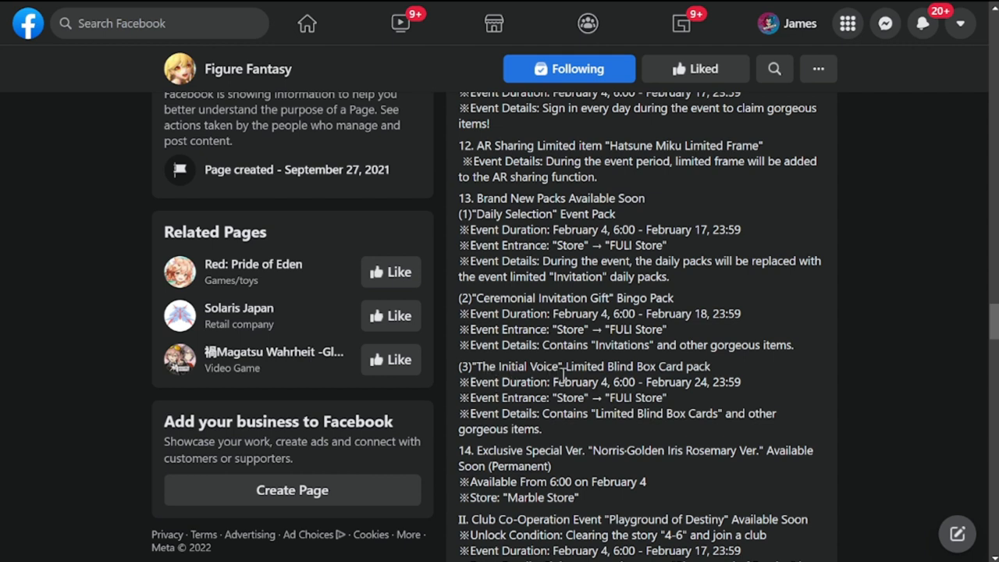
pyautogui.moveTo(679, 381)
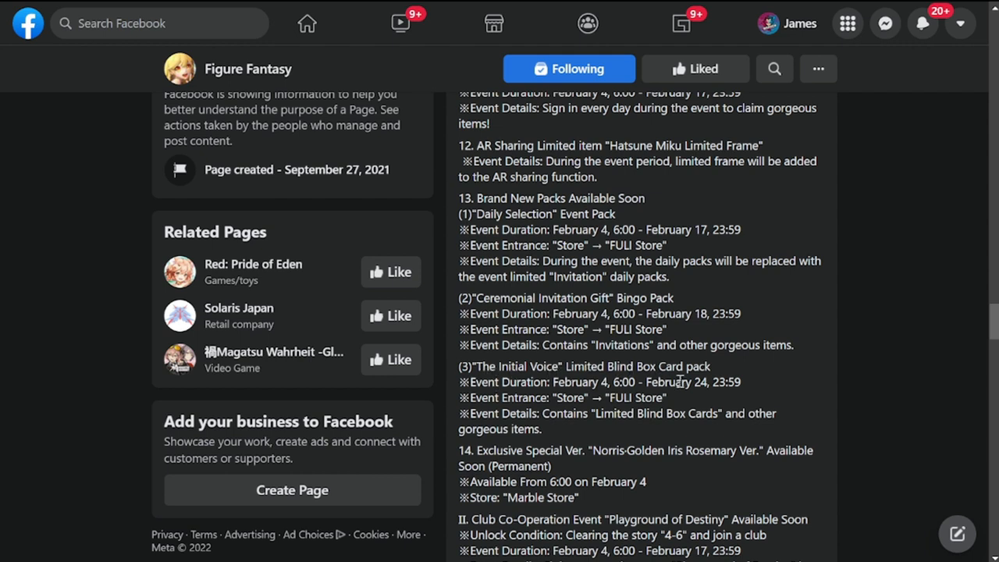
pyautogui.scroll(-3)
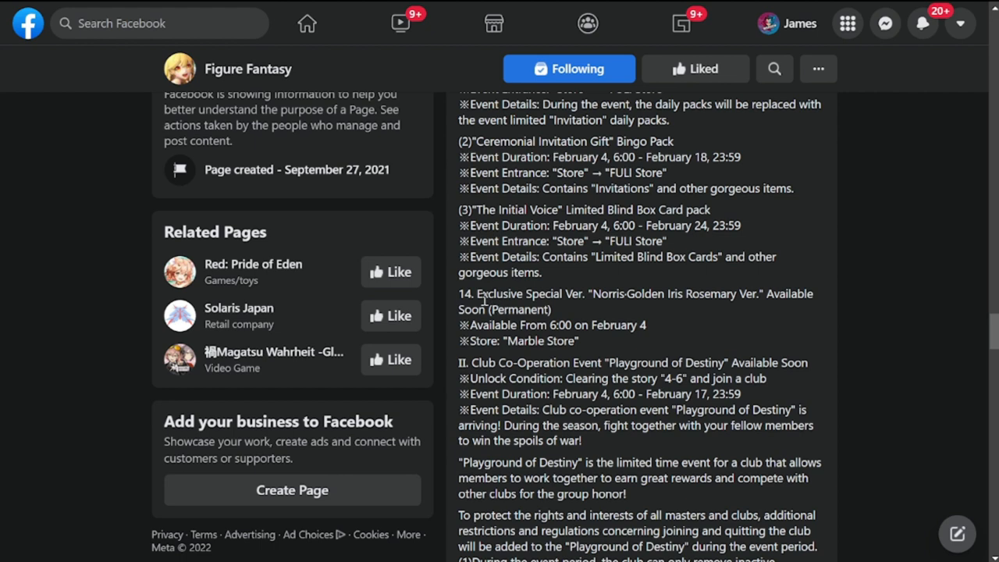
pyautogui.moveTo(609, 312)
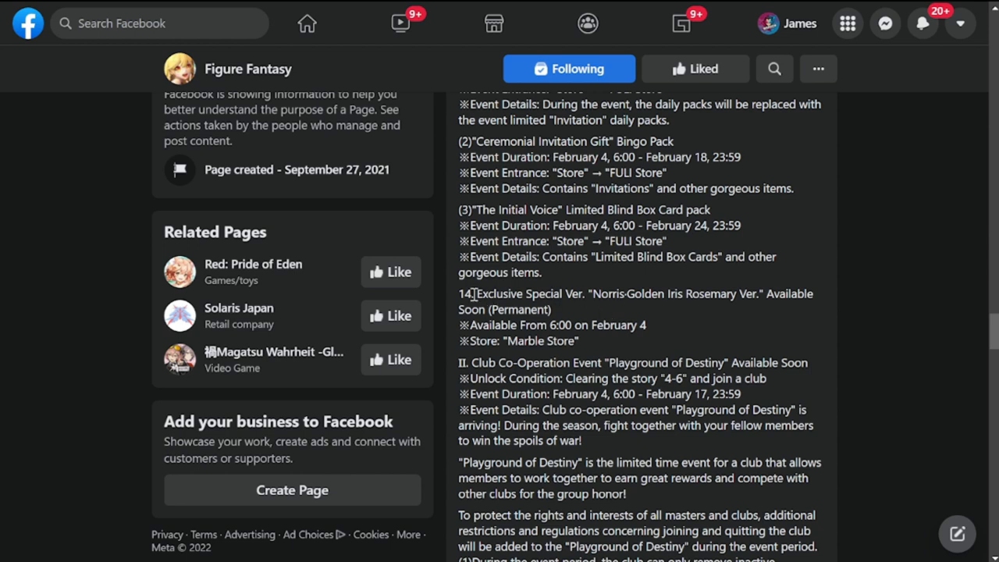
# - Highlight the section 14 Norris-Golden Iris Rosemary exclusive special version title
pyautogui.moveTo(478, 293); pyautogui.dragTo(550, 309)
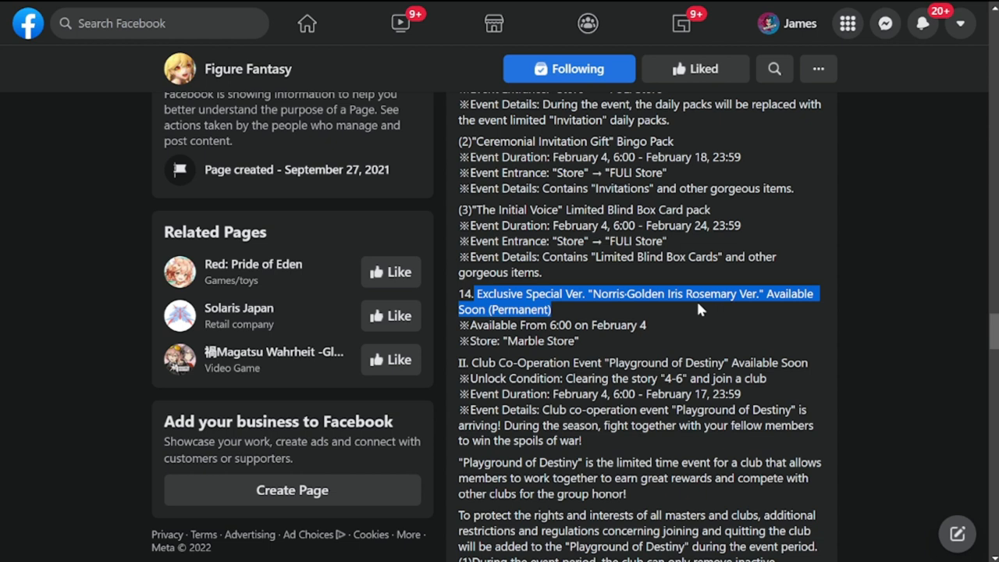
pyautogui.moveTo(790, 311)
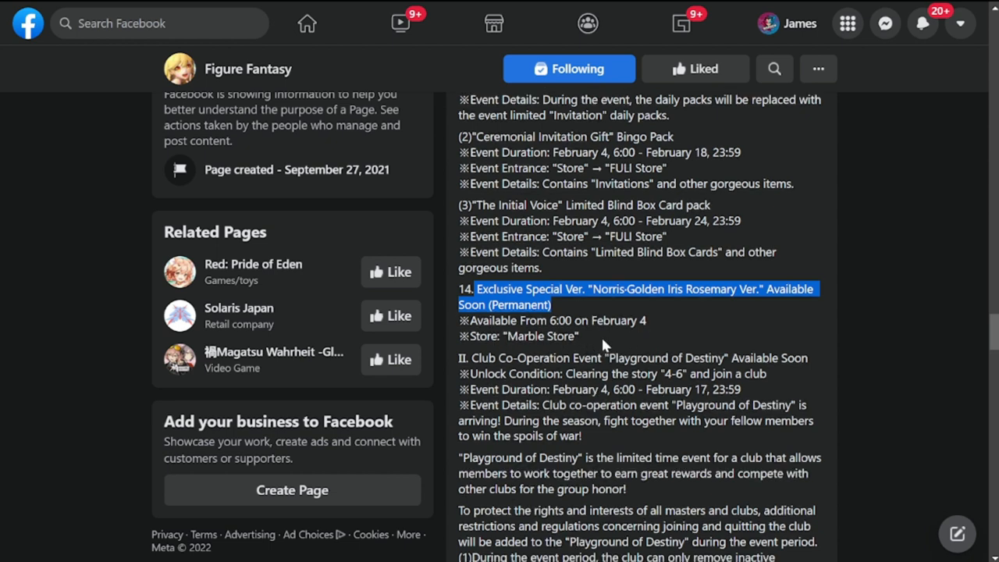
pyautogui.scroll(-3)
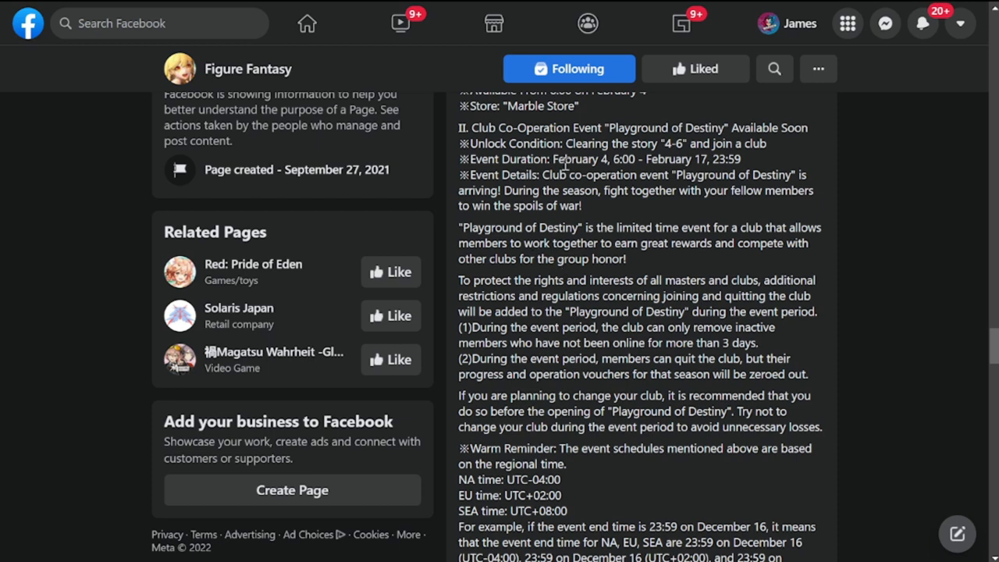
pyautogui.moveTo(470, 124)
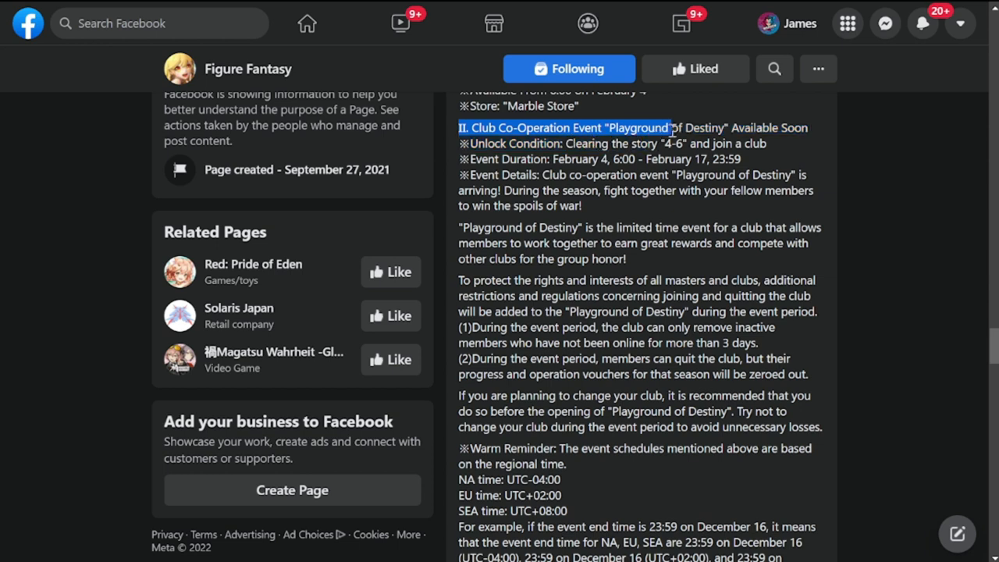
pyautogui.moveTo(668, 128); pyautogui.dragTo(554, 144)
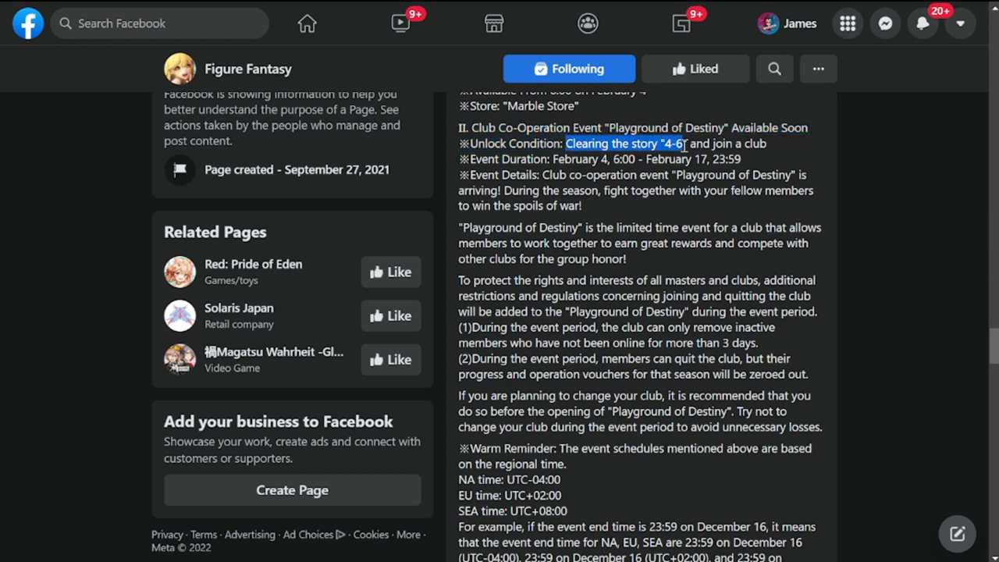
pyautogui.moveTo(683, 144); pyautogui.dragTo(742, 159)
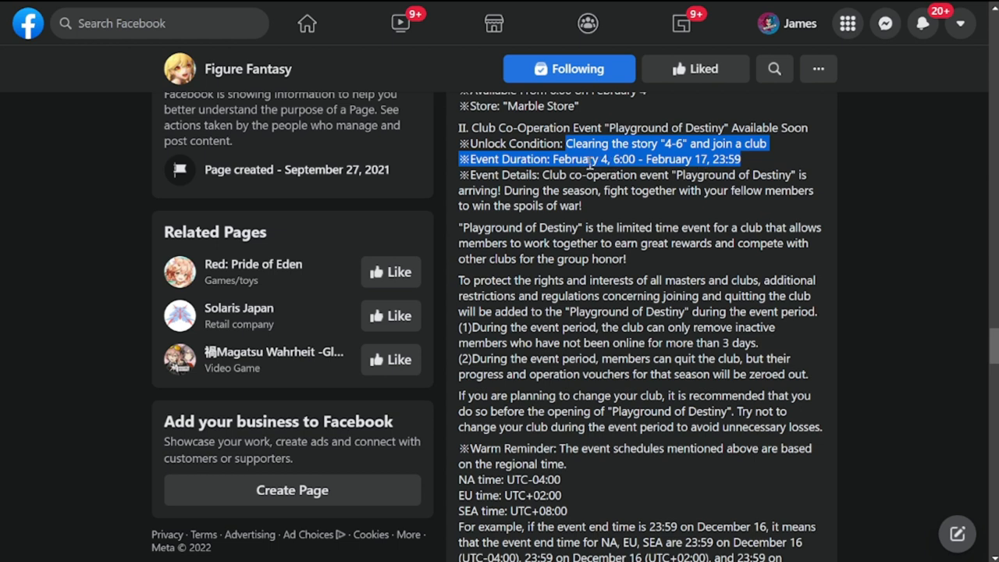
pyautogui.moveTo(752, 160)
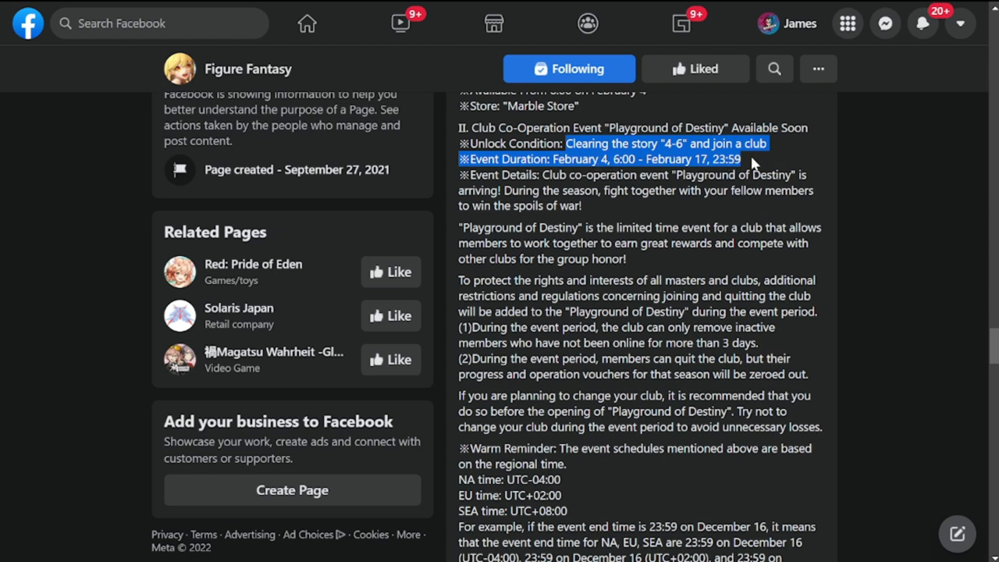
pyautogui.moveTo(721, 220)
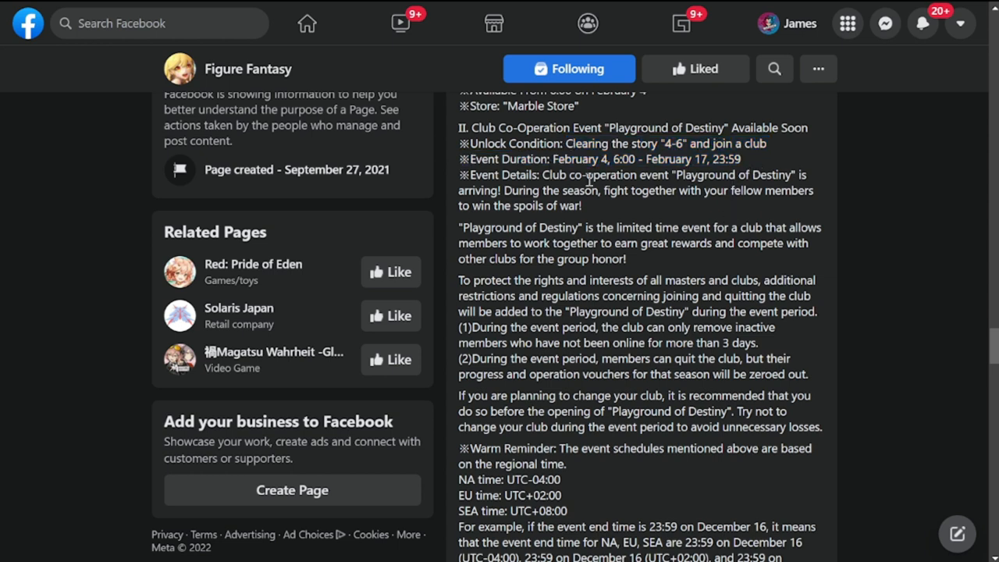
pyautogui.moveTo(615, 199)
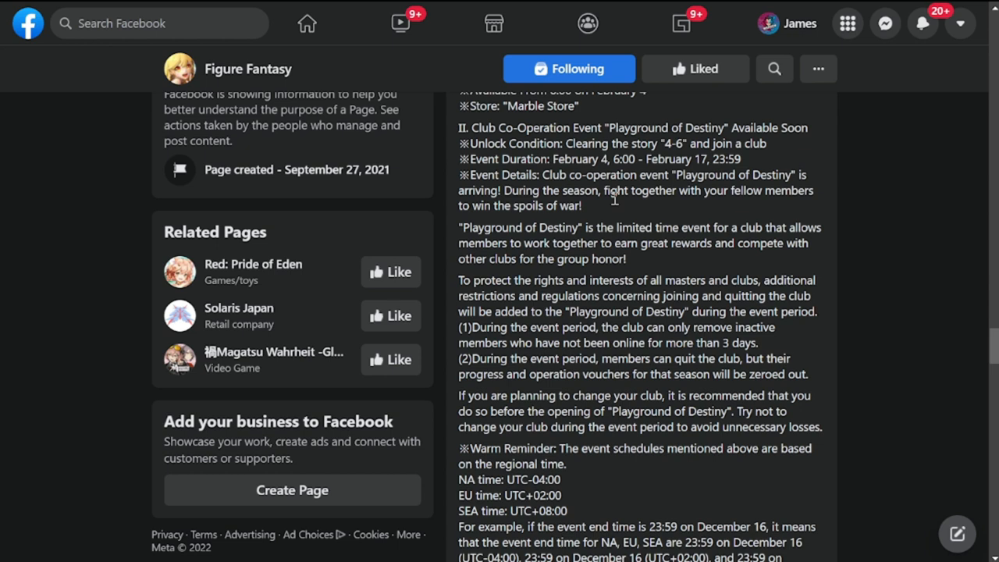
pyautogui.moveTo(618, 222)
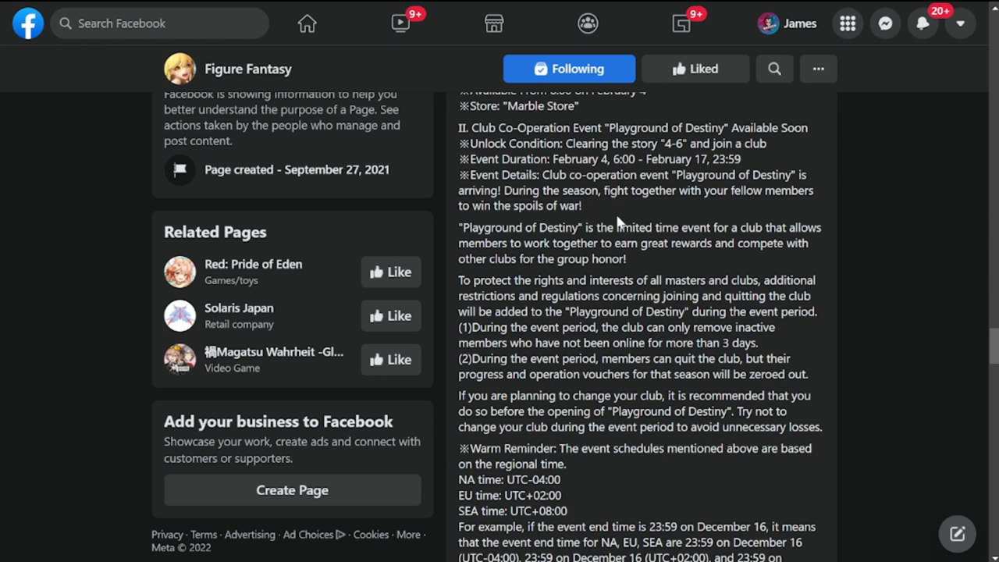
pyautogui.moveTo(628, 312)
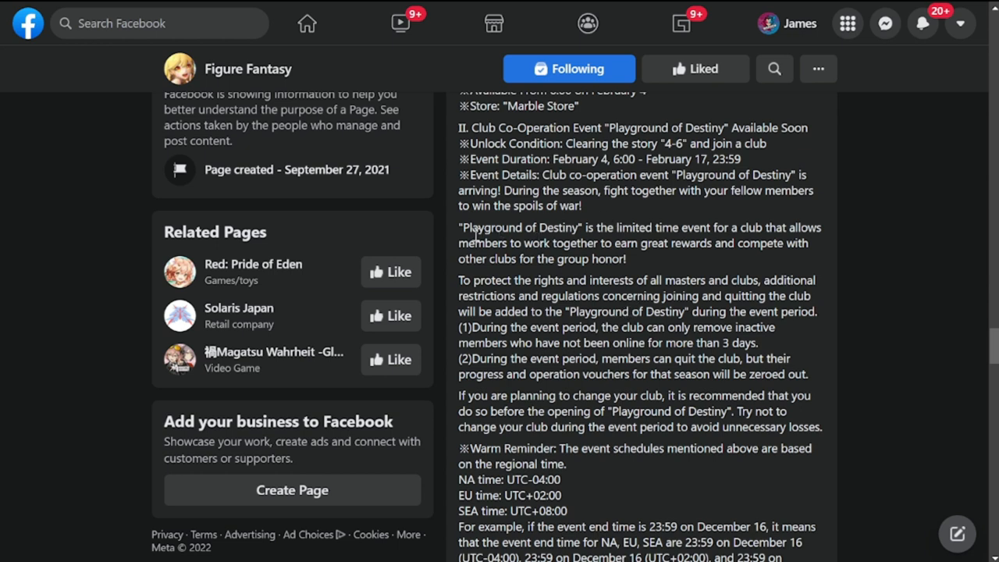
pyautogui.moveTo(556, 243)
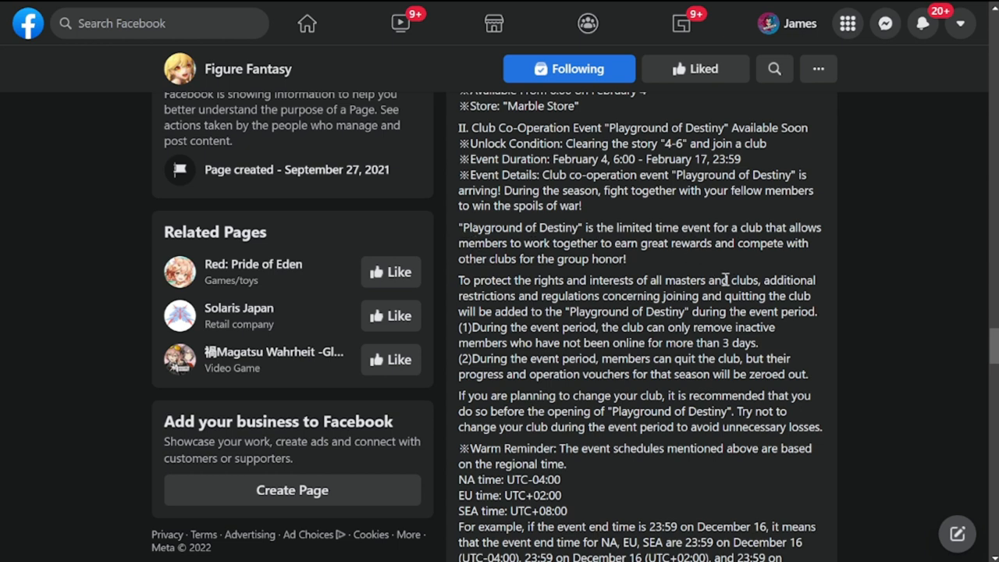
pyautogui.moveTo(570, 295)
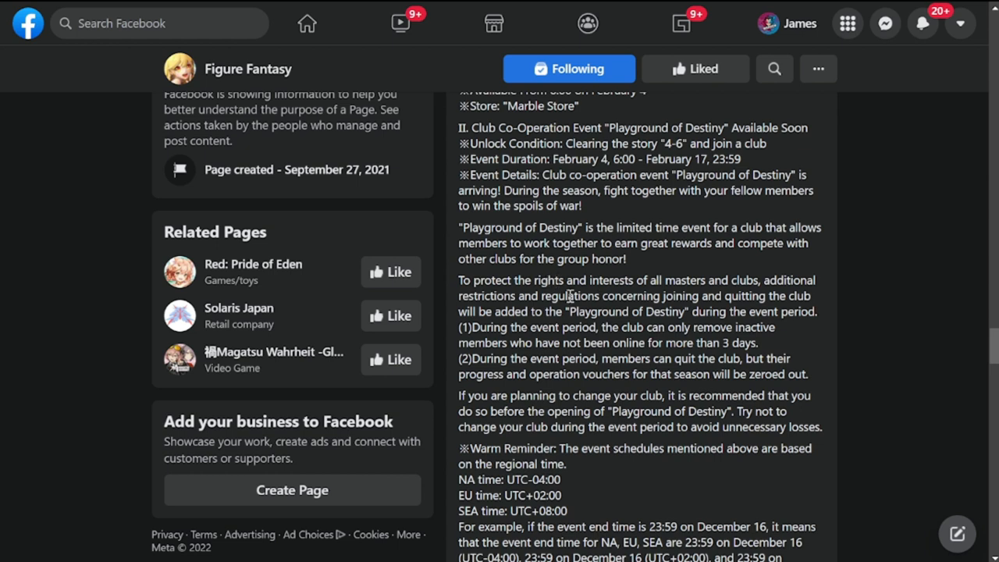
# - Scroll the post down past the club-change rules to the Warm Reminder with NA, EU and SEA times
pyautogui.scroll(-3)
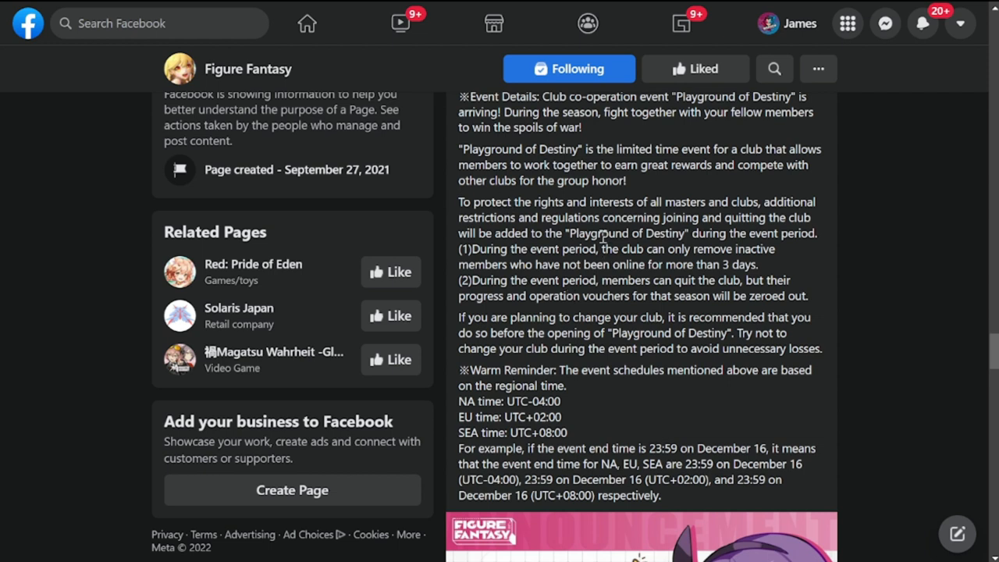
pyautogui.moveTo(594, 221)
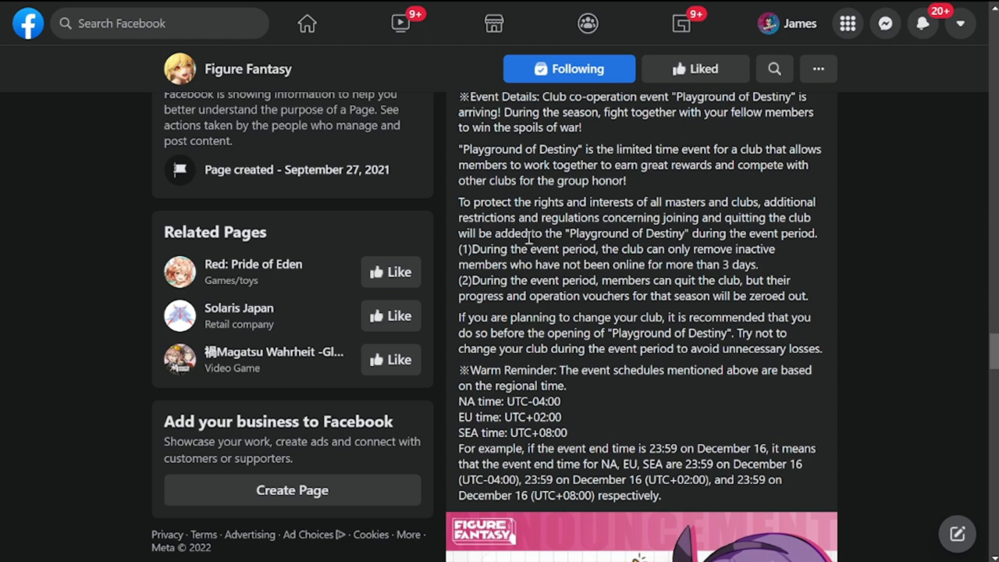
pyautogui.moveTo(586, 278)
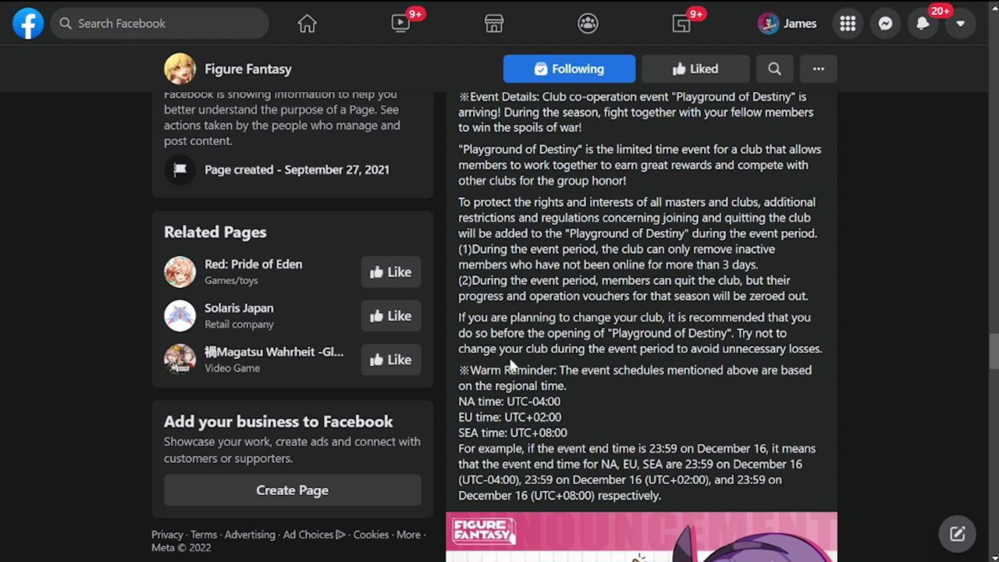
pyautogui.moveTo(685, 356)
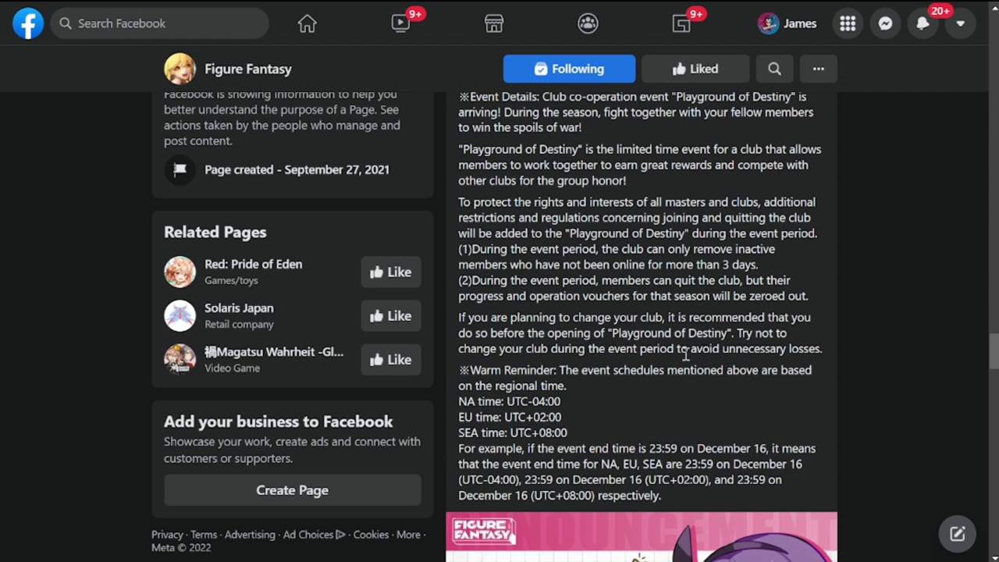
pyautogui.moveTo(664, 369)
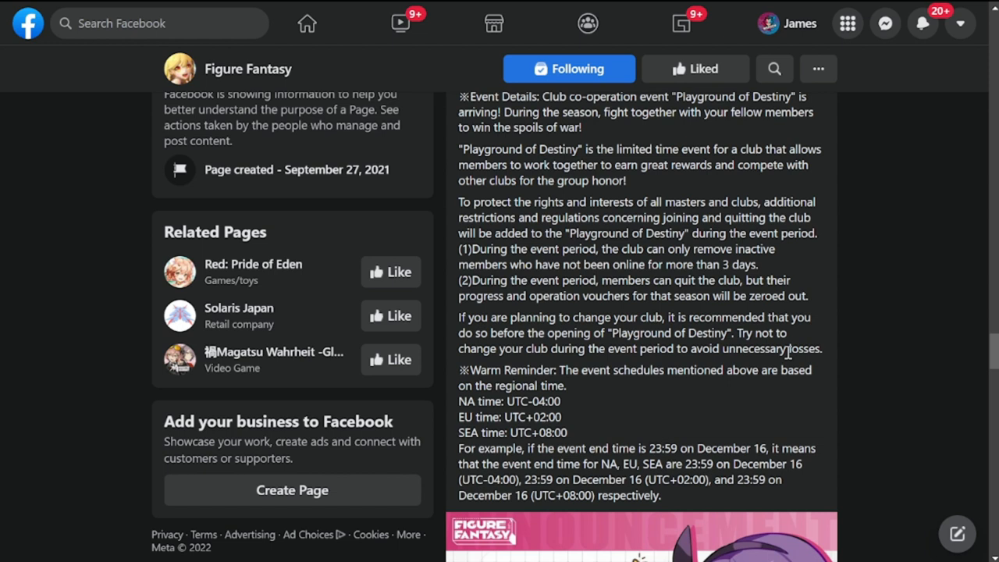
pyautogui.moveTo(699, 397)
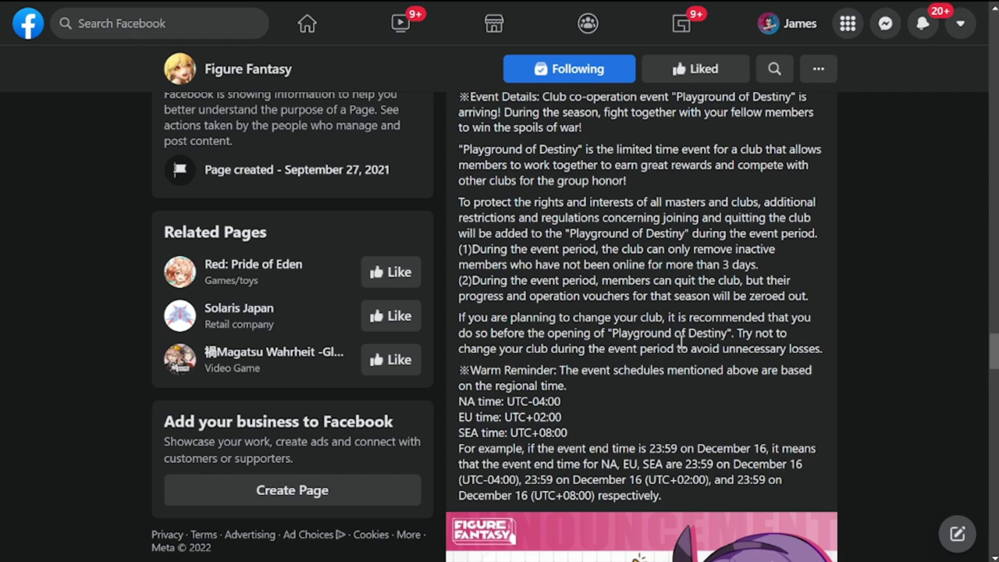
# - Highlight the Warm Reminder and the NA, EU and SEA time lines, then reach the Update Announcement image
pyautogui.scroll(-3)
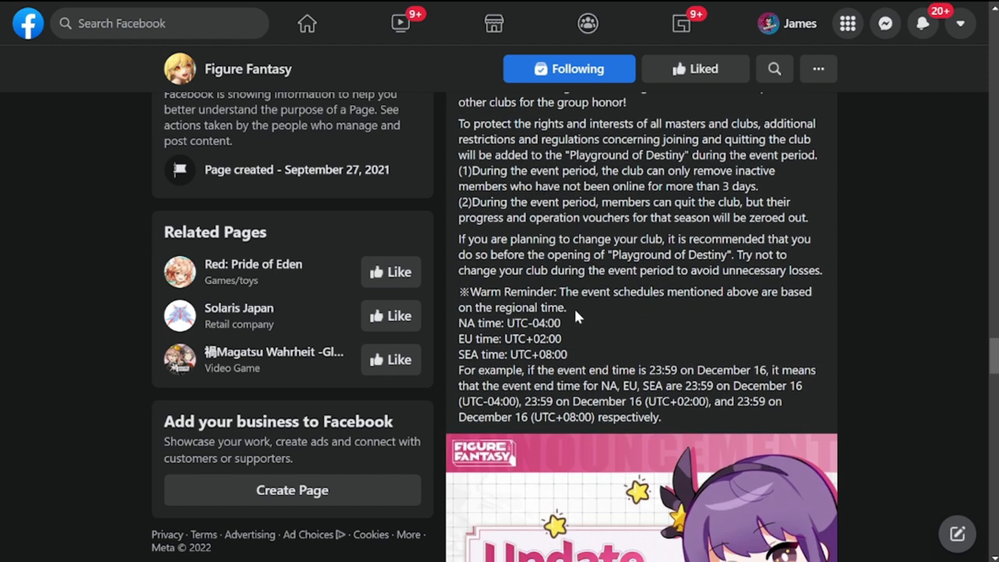
pyautogui.moveTo(739, 345)
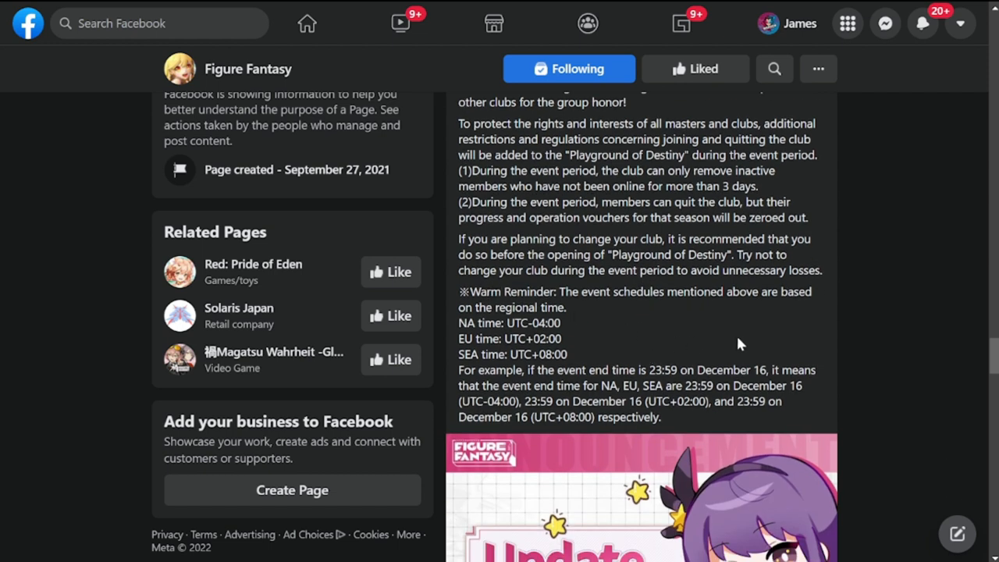
pyautogui.moveTo(461, 312)
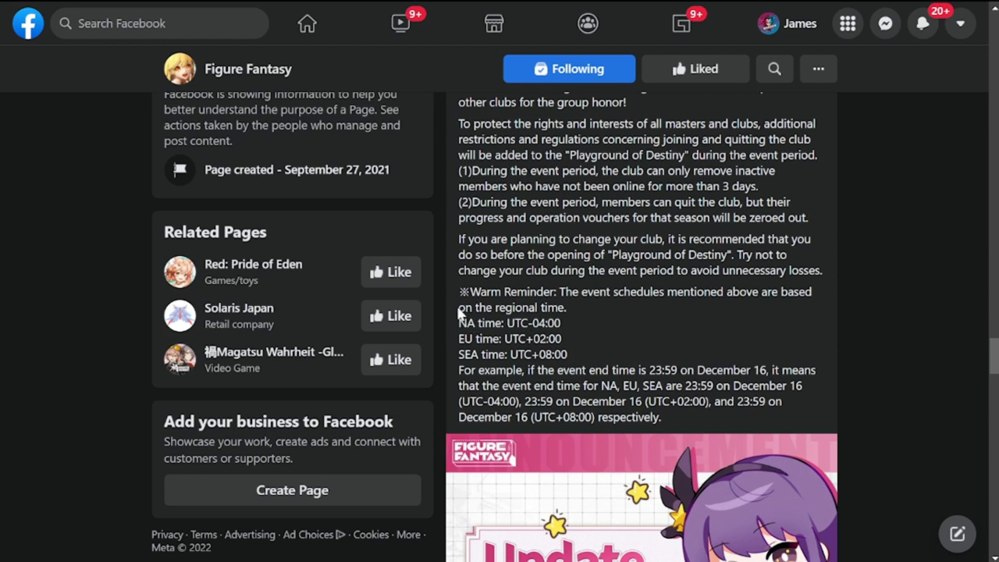
pyautogui.moveTo(459, 315)
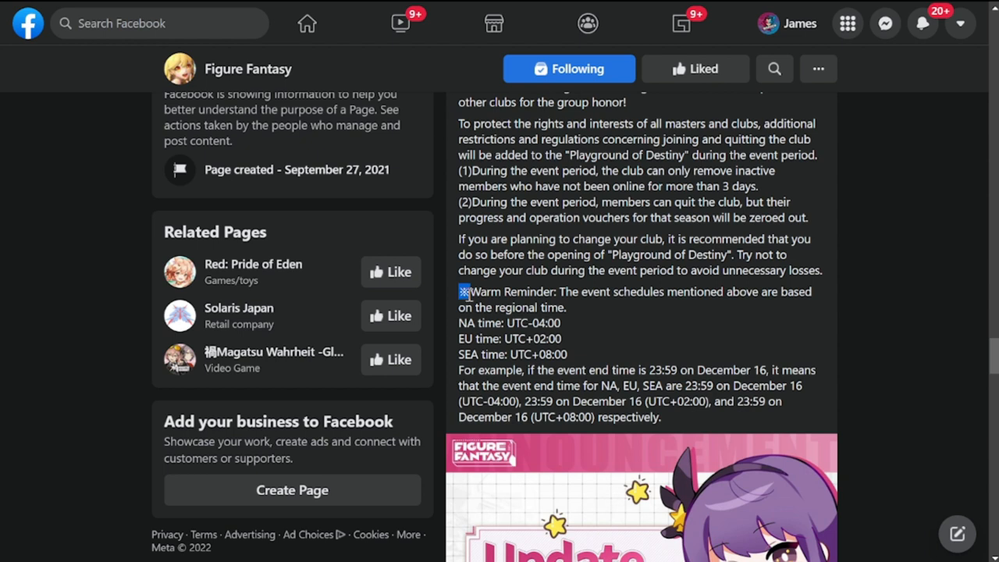
pyautogui.moveTo(461, 292); pyautogui.dragTo(562, 323)
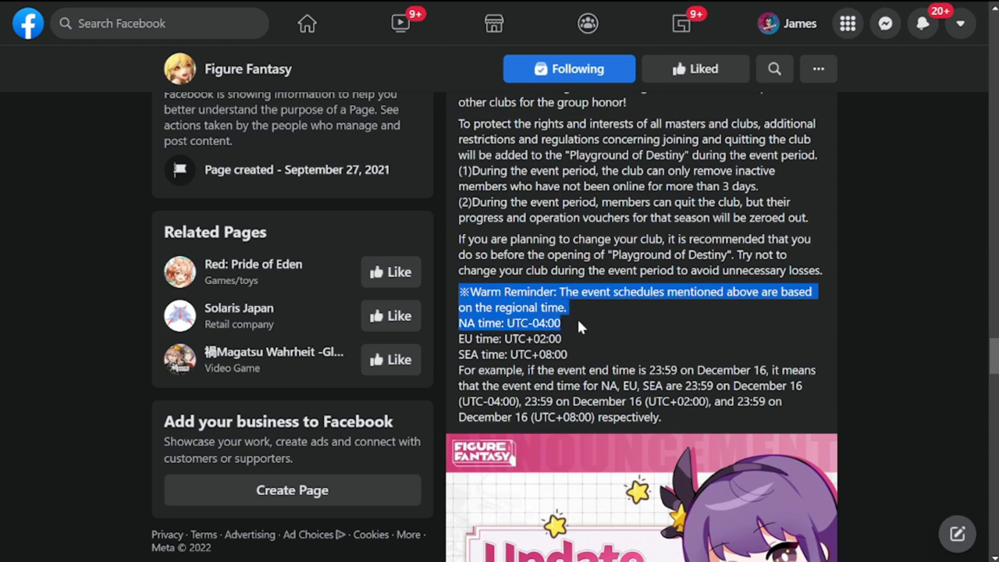
pyautogui.moveTo(577, 328); pyautogui.dragTo(593, 353)
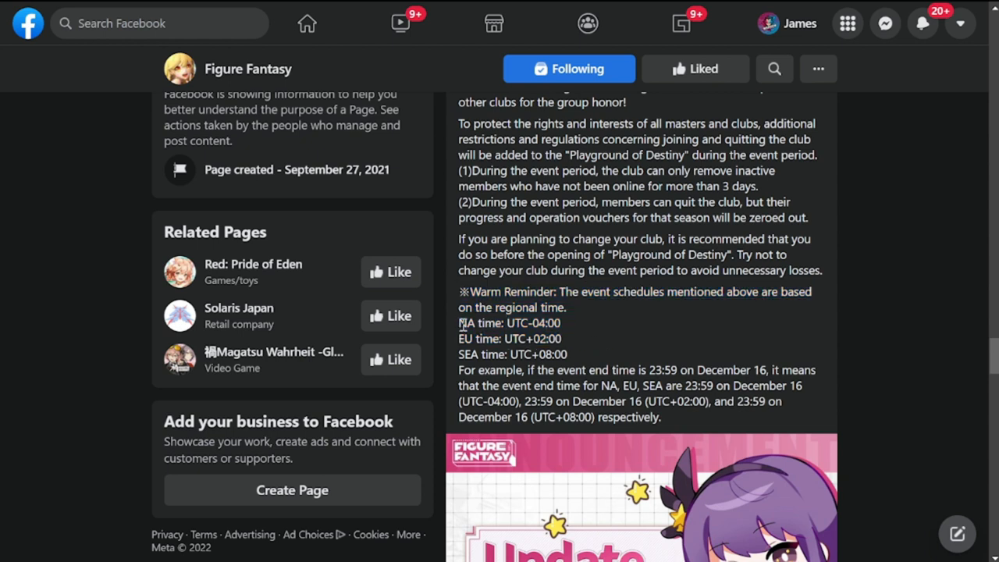
pyautogui.moveTo(458, 322); pyautogui.dragTo(570, 355)
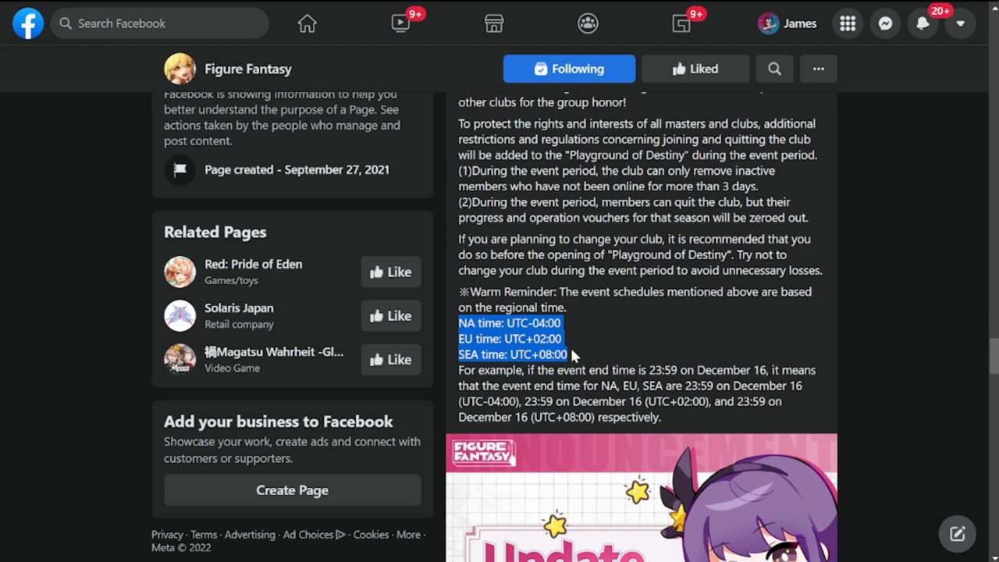
pyautogui.moveTo(703, 356)
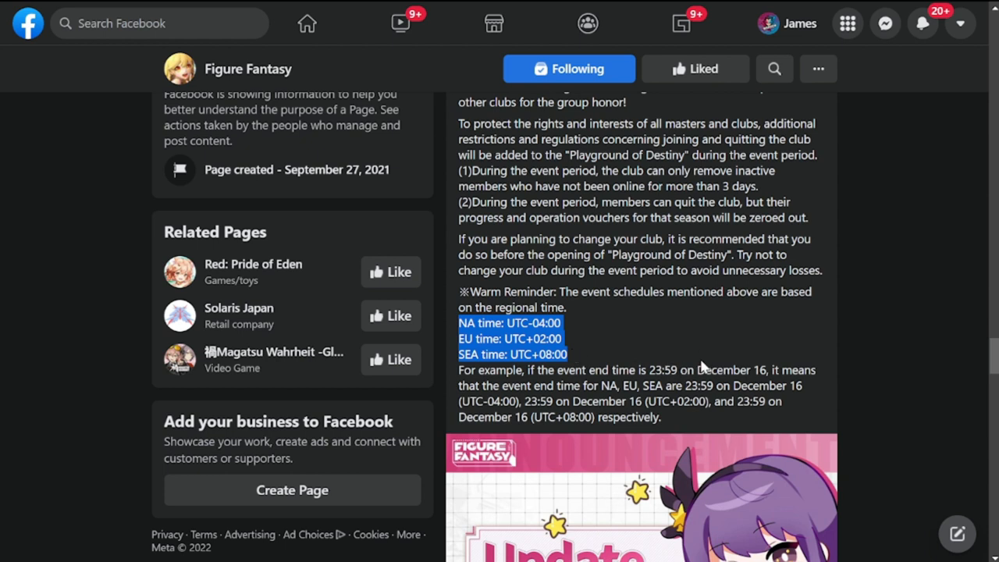
pyautogui.scroll(-3)
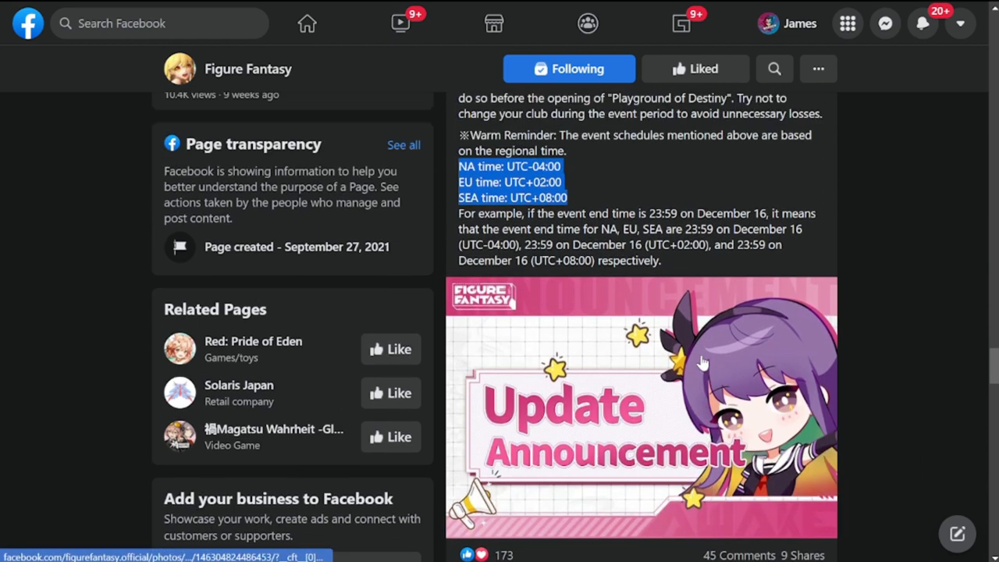